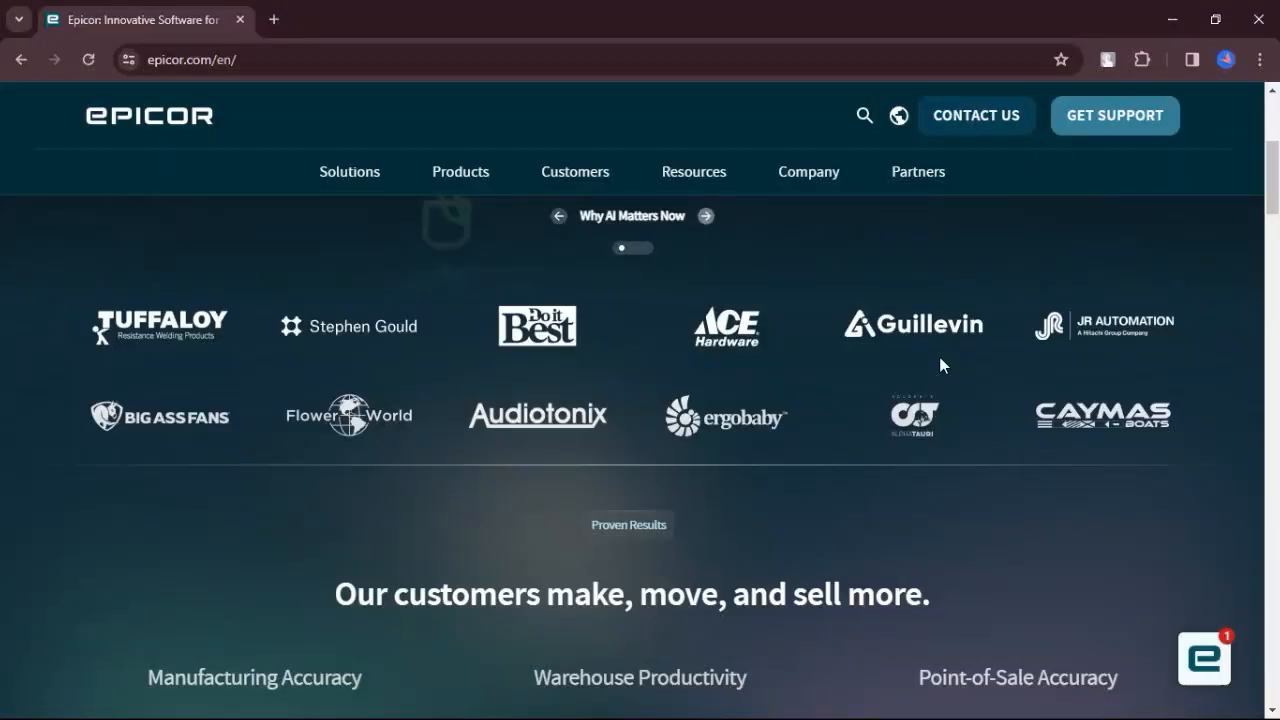
Scroll the home page from customer logos through industries, solutions and case studies to the footer.
{"action": "scroll", "scroll_direction": "down", "scroll_amount": 3}
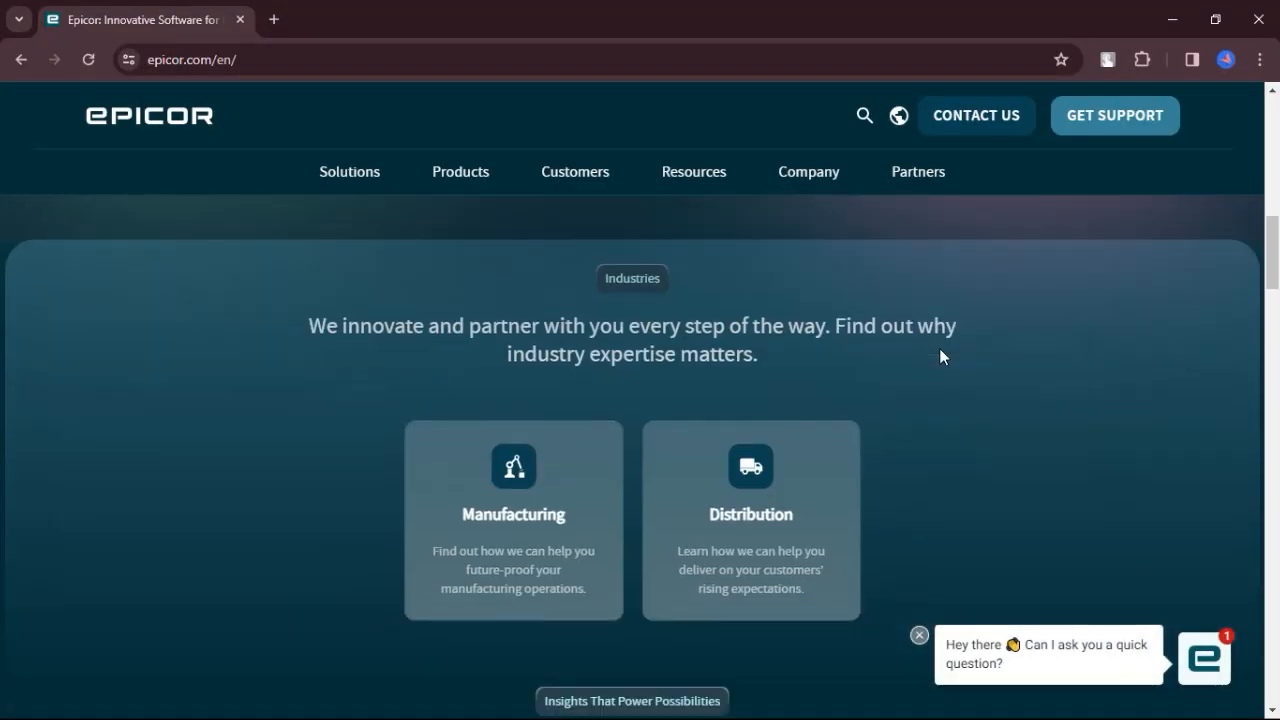
{"action": "scroll", "scroll_direction": "down", "scroll_amount": 3}
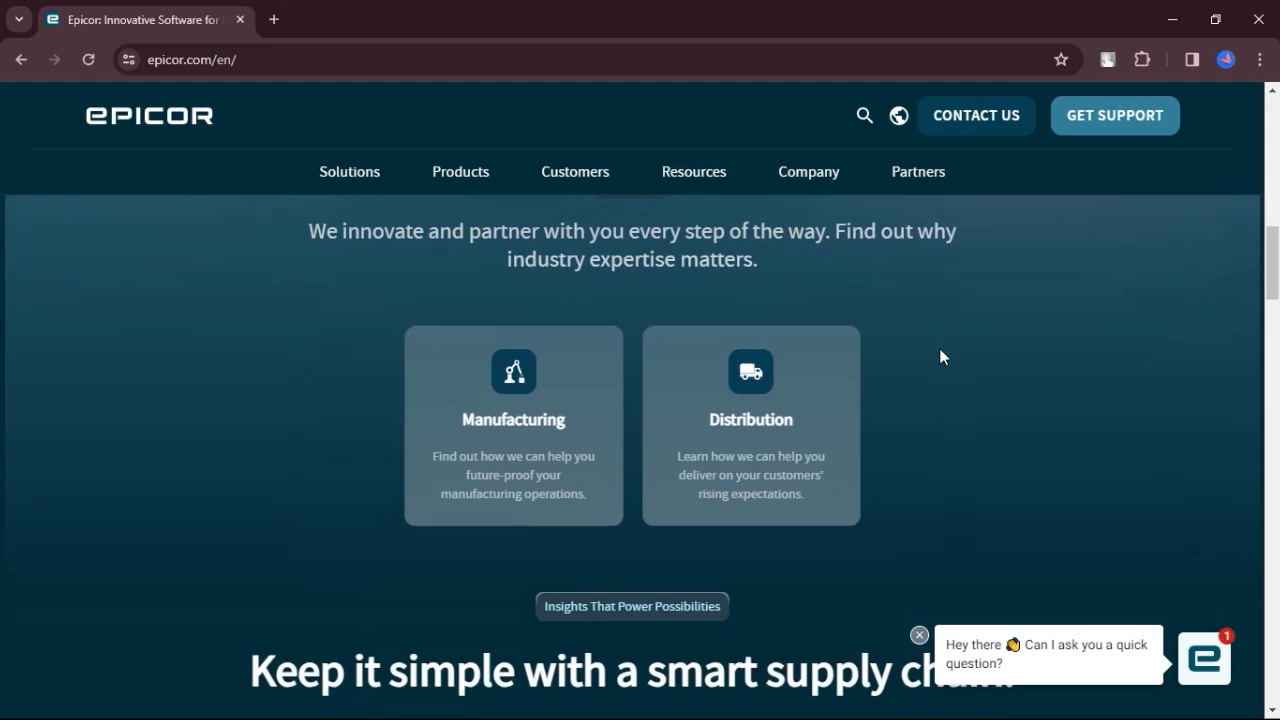
{"action": "scroll", "scroll_direction": "down", "scroll_amount": 3}
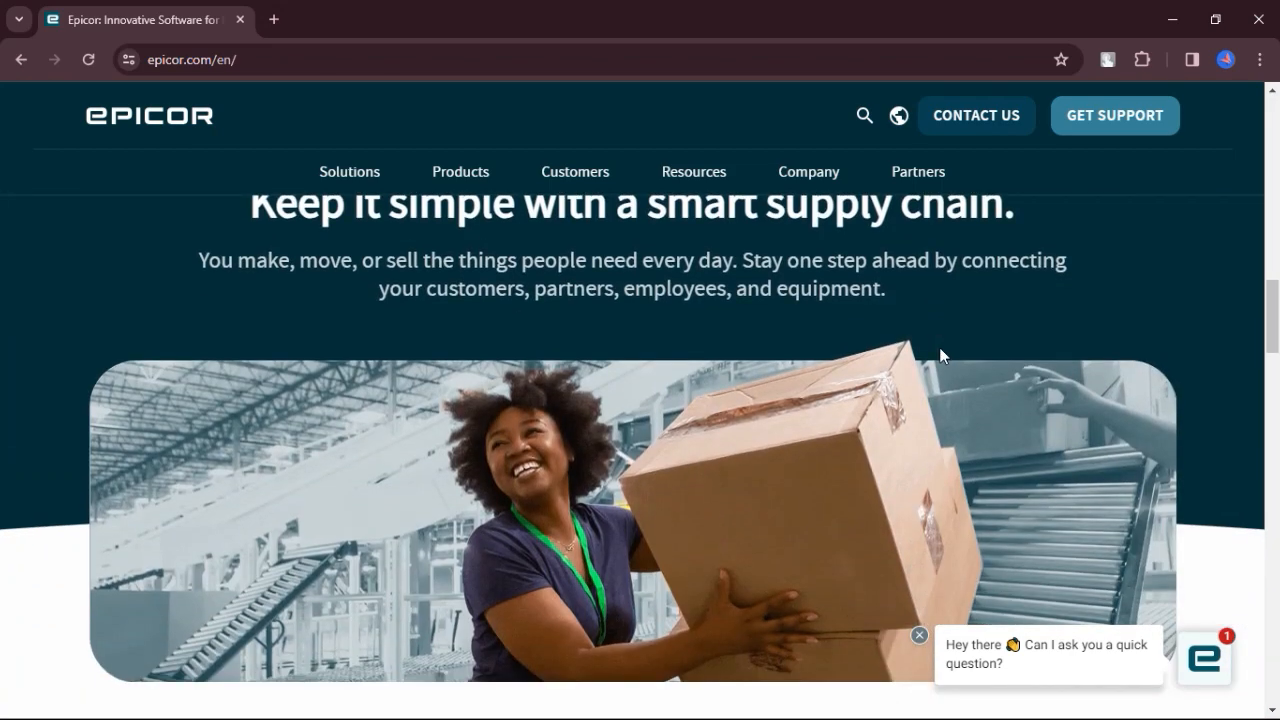
{"action": "scroll", "scroll_direction": "down", "scroll_amount": 3}
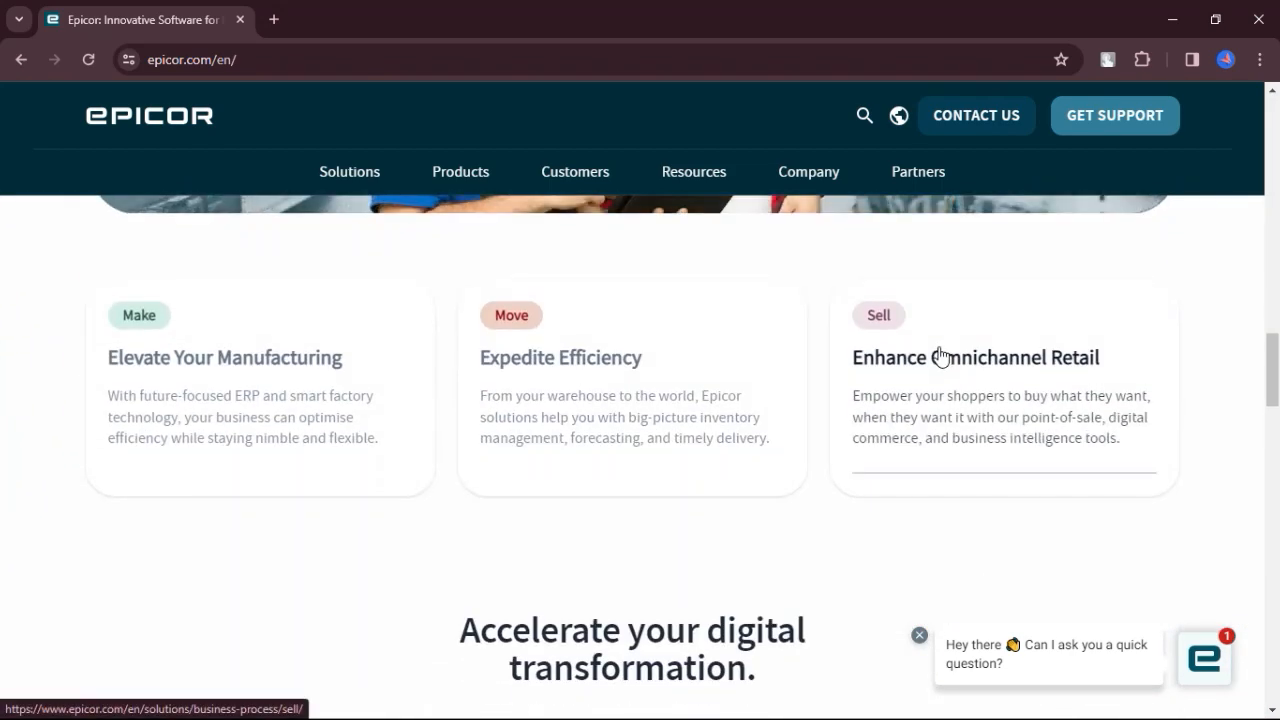
{"action": "scroll", "scroll_direction": "down", "scroll_amount": 3}
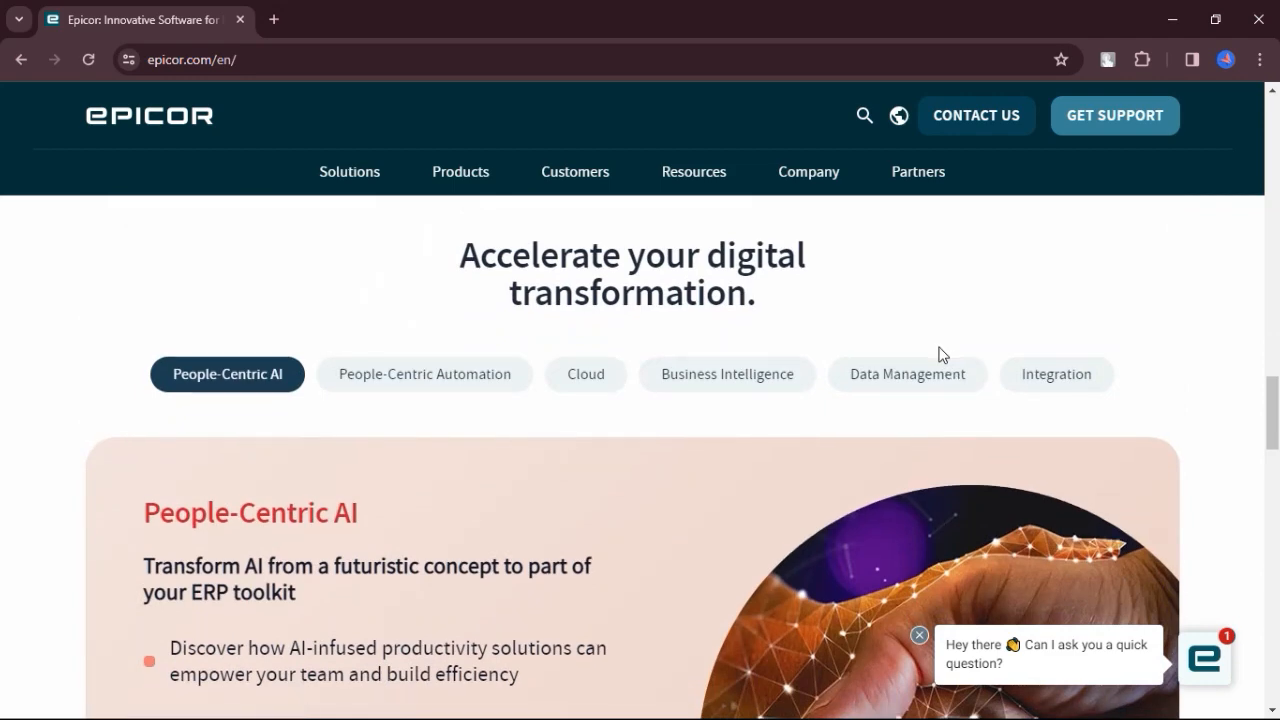
{"action": "scroll", "scroll_direction": "down", "scroll_amount": 3}
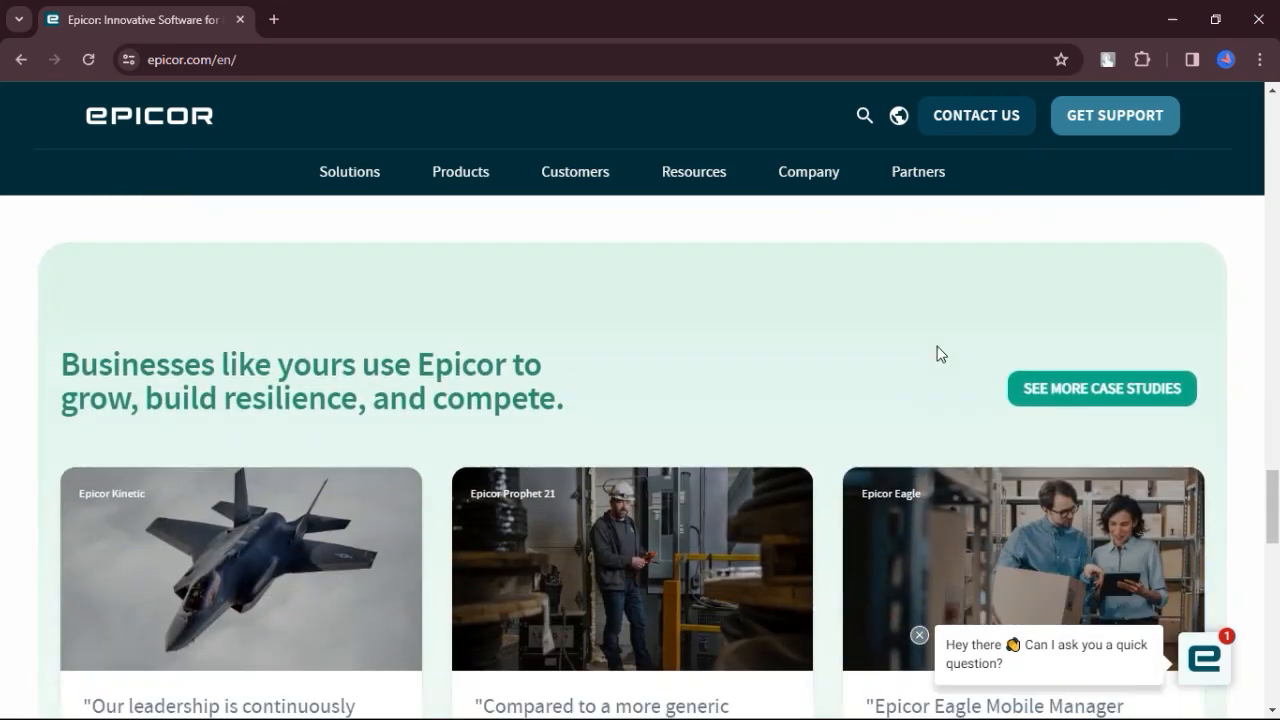
{"action": "scroll", "scroll_direction": "down", "scroll_amount": 3}
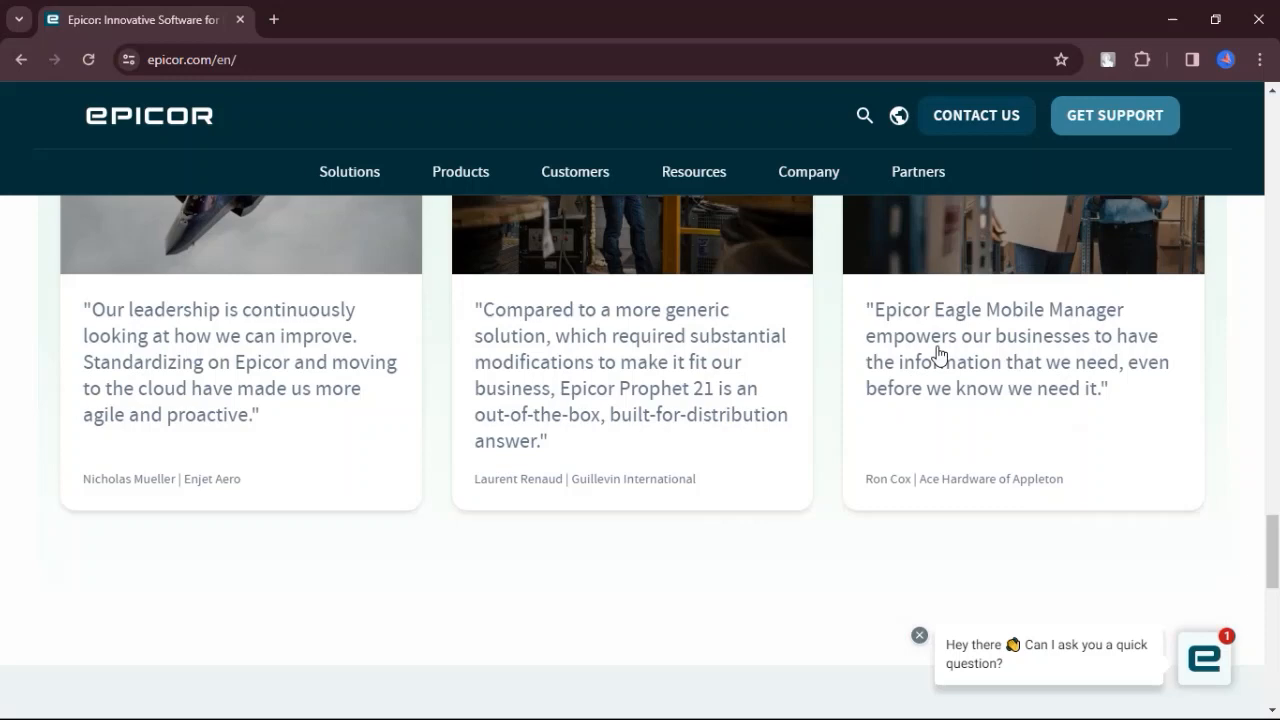
{"action": "scroll", "scroll_direction": "down", "scroll_amount": 3}
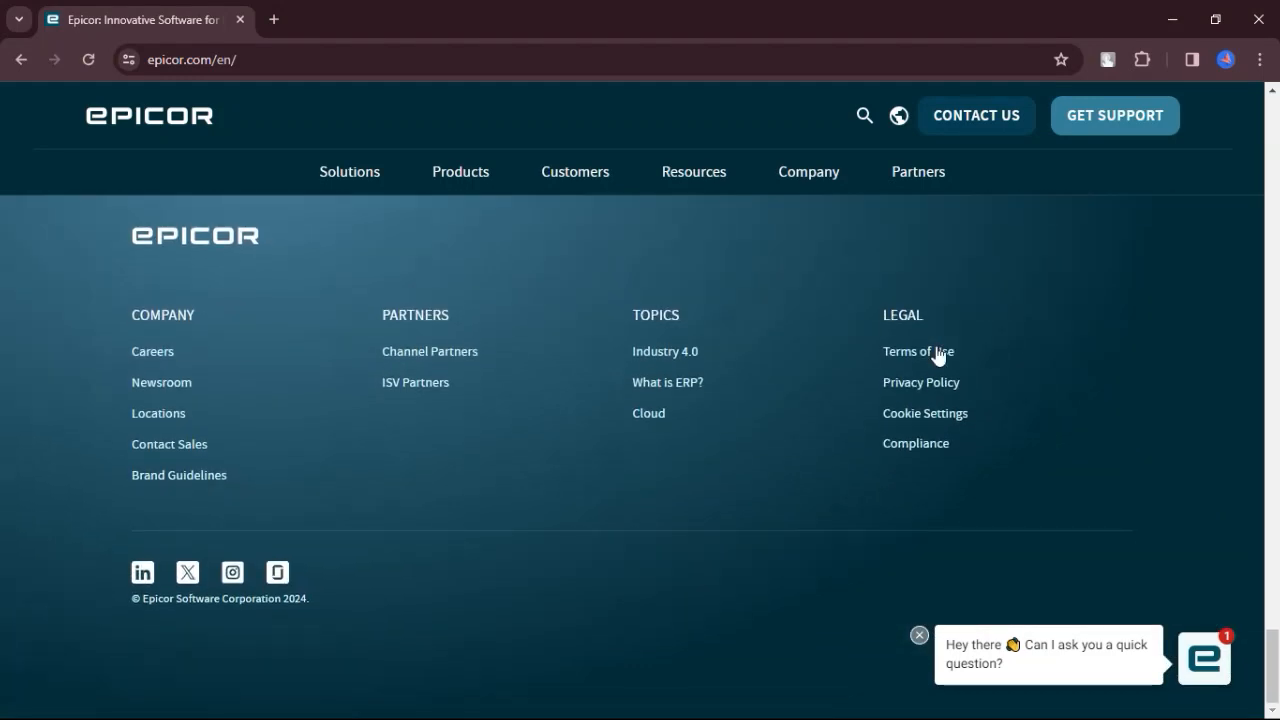
{"action": "mouse_move", "coordinate": [808, 172]}
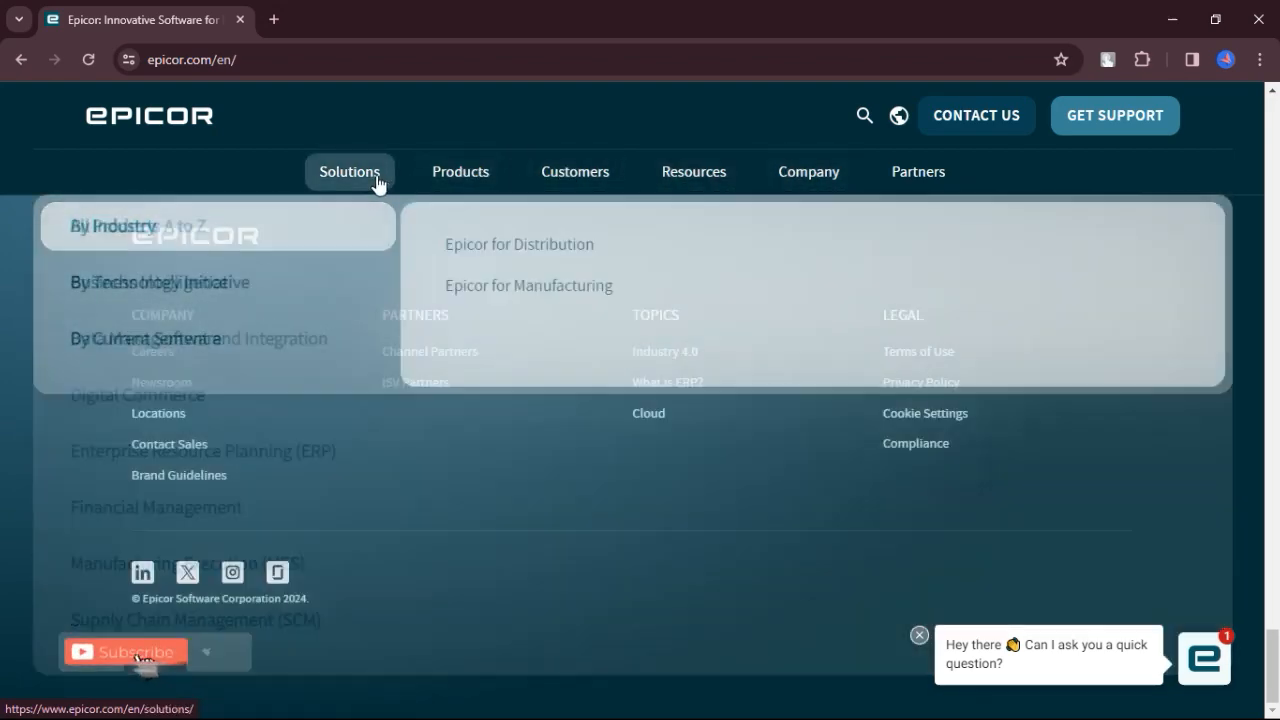
Go to the Partners page and scroll to the Sell, Service, Refer and Develop partner types.
{"action": "left_click", "coordinate": [916, 172]}
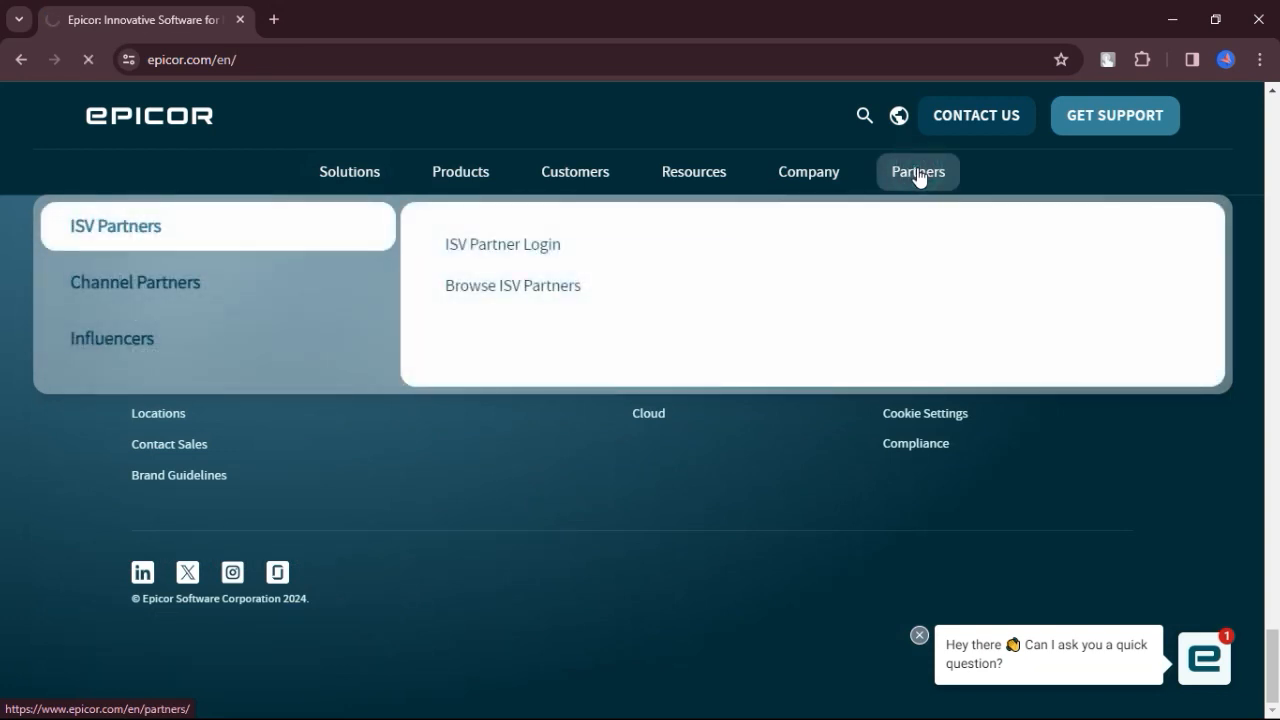
{"action": "left_click", "coordinate": [916, 172]}
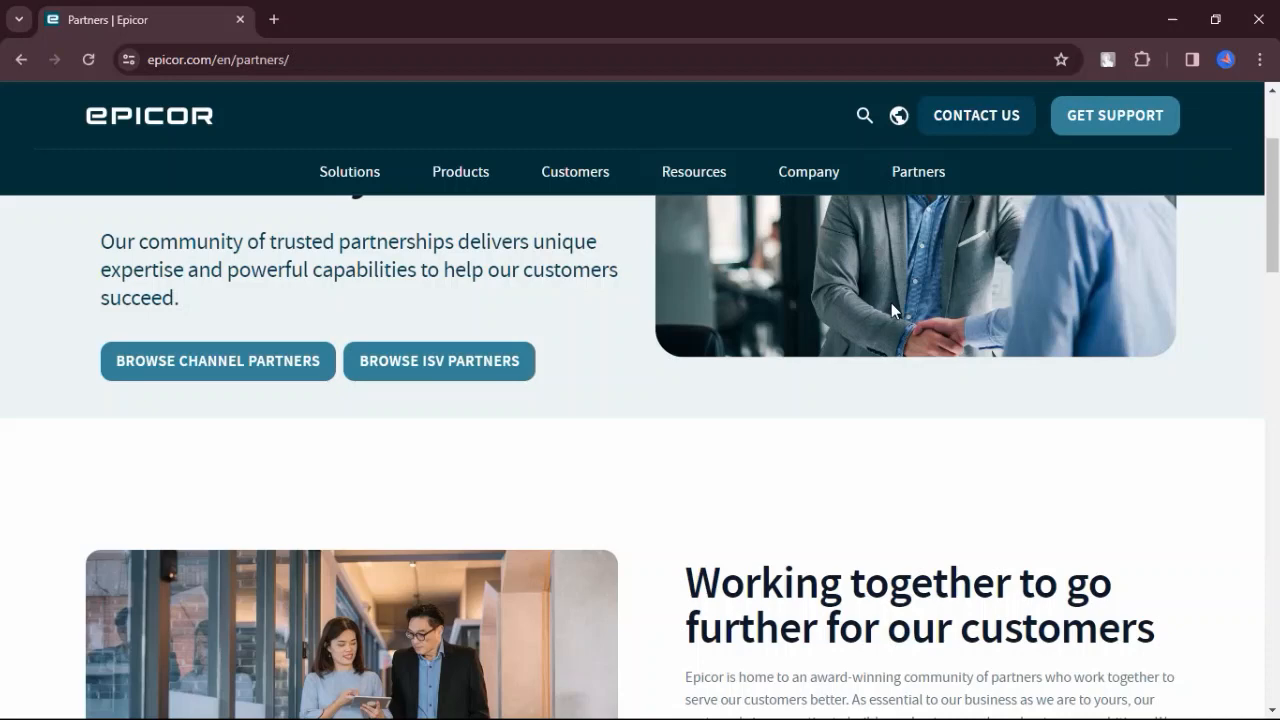
{"action": "scroll", "scroll_direction": "down", "scroll_amount": 3}
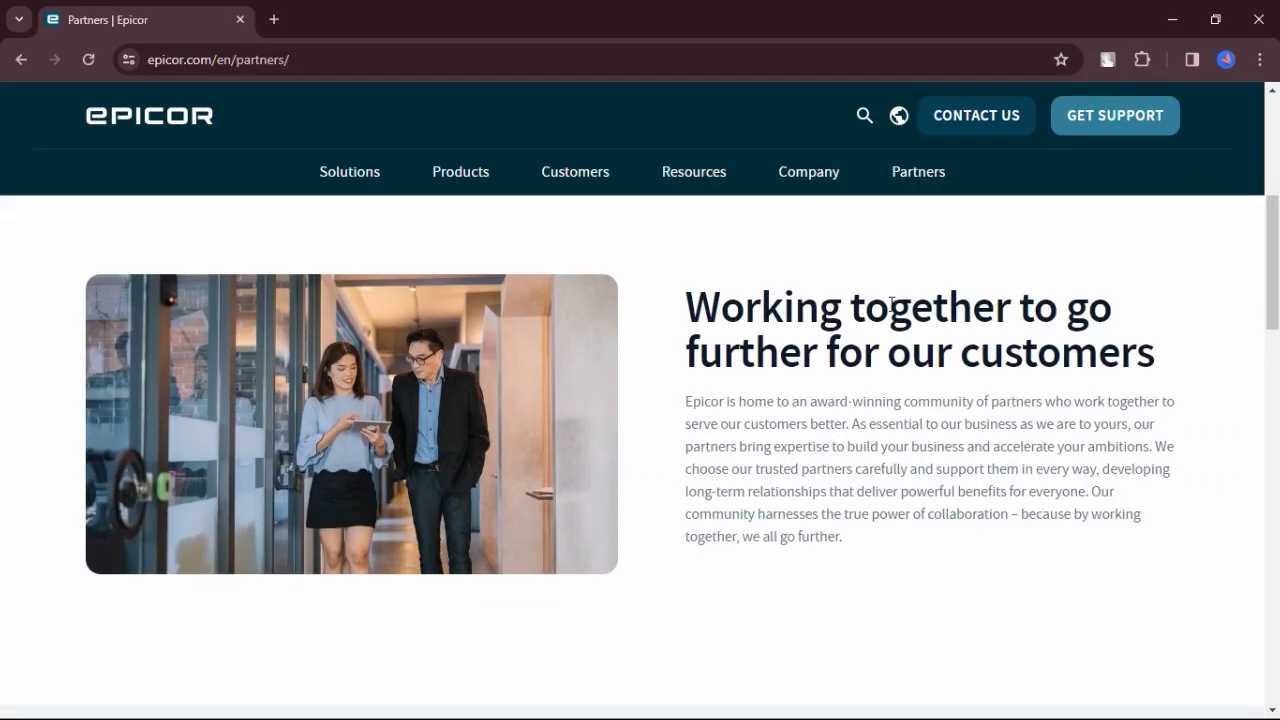
{"action": "scroll", "scroll_direction": "down", "scroll_amount": 3}
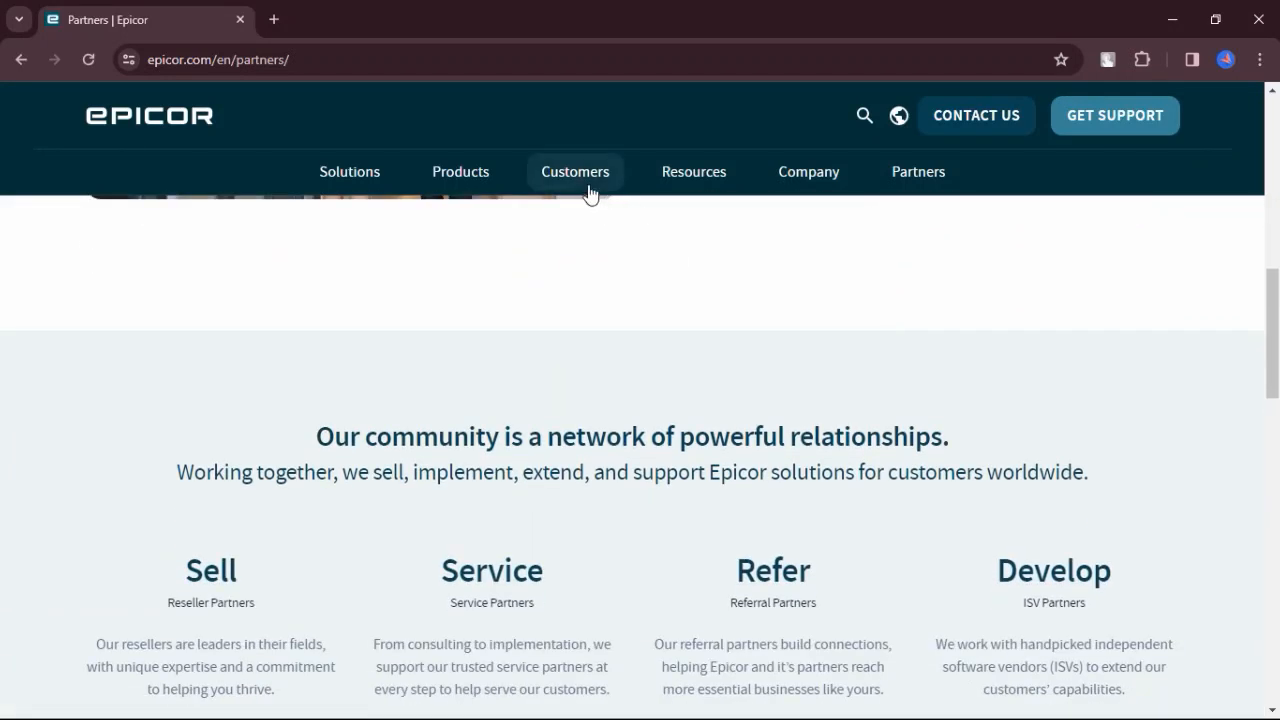
Go to the Customers page, scroll past support, learning and success stories to the footer, then head to Products.
{"action": "left_click", "coordinate": [576, 172]}
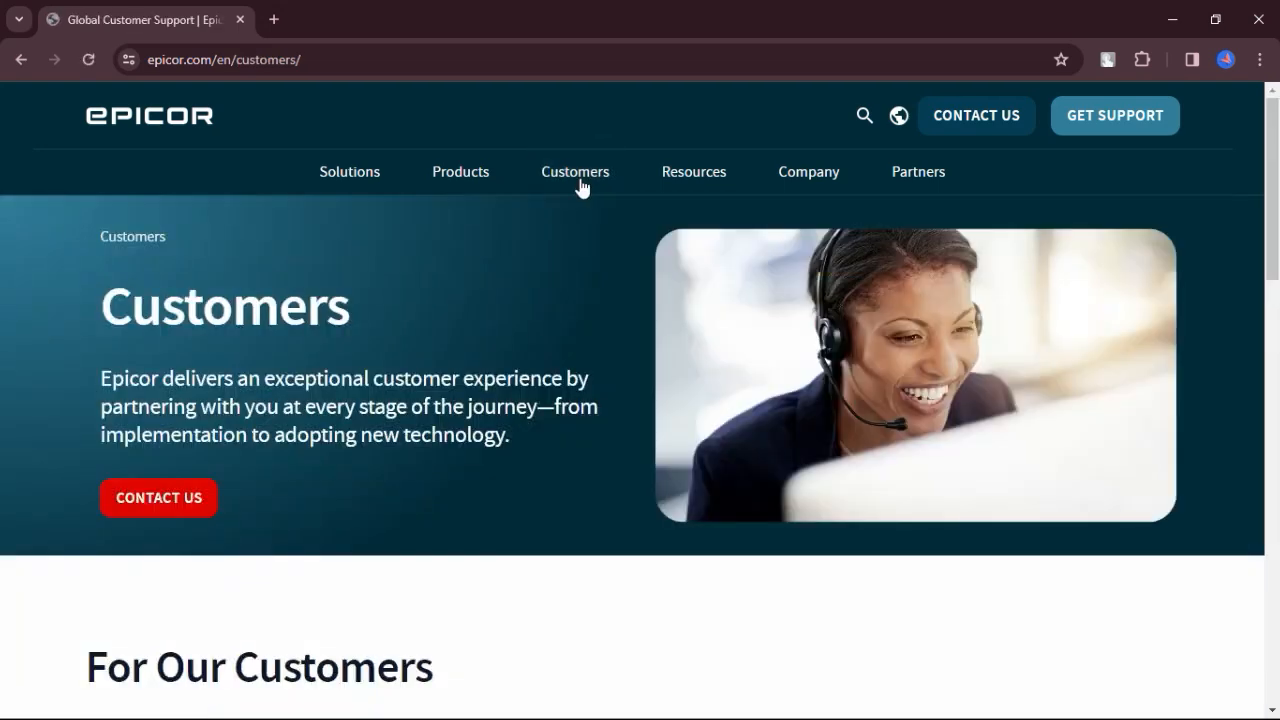
{"action": "scroll", "scroll_direction": "down", "scroll_amount": 3}
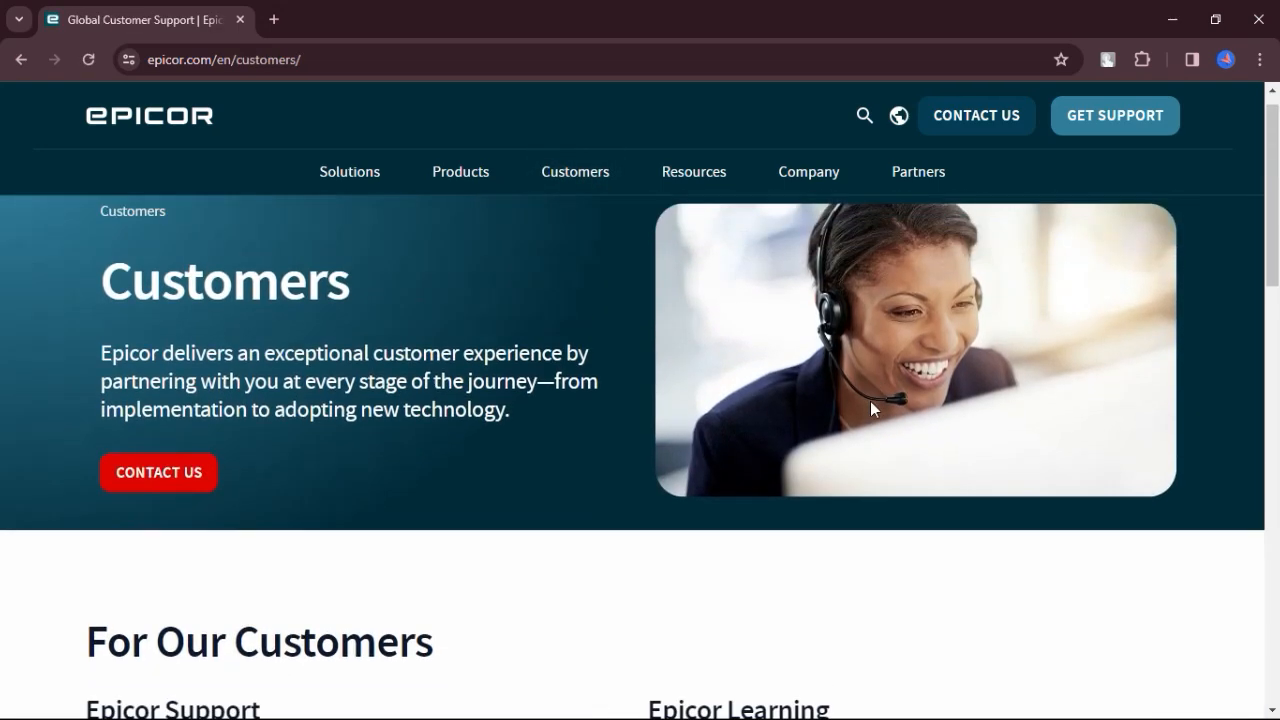
{"action": "scroll", "scroll_direction": "down", "scroll_amount": 3}
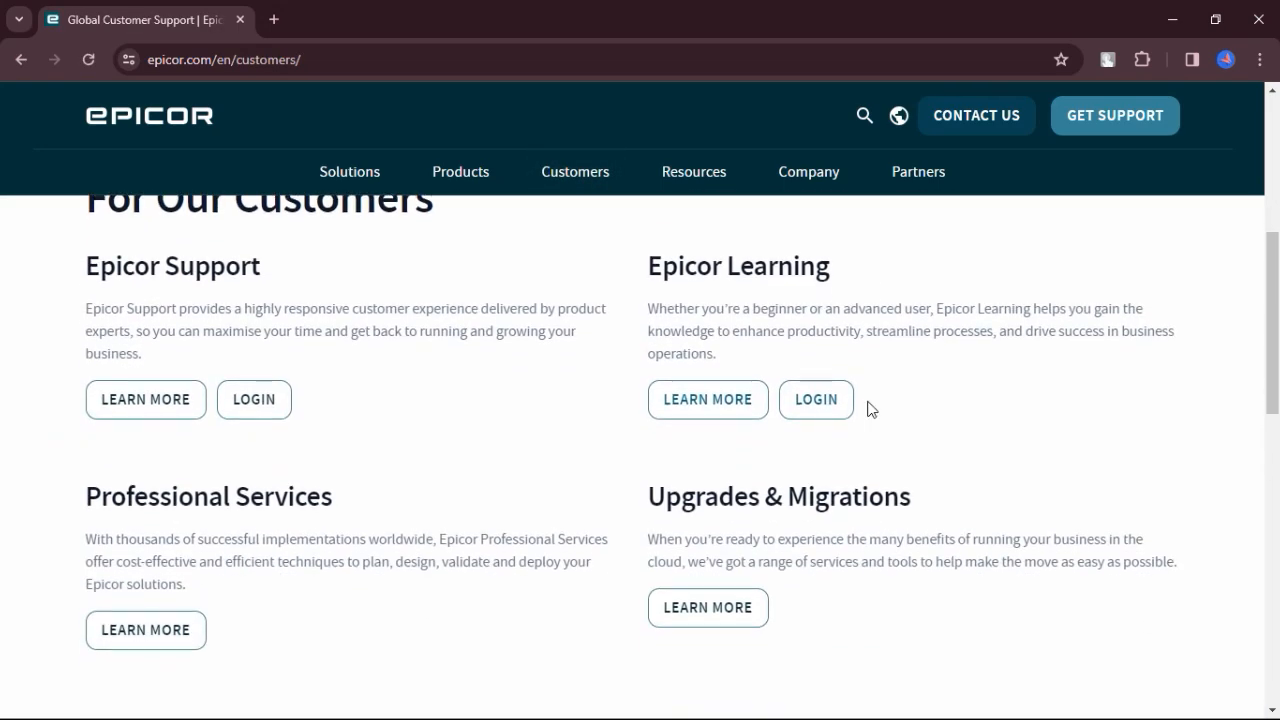
{"action": "scroll", "scroll_direction": "down", "scroll_amount": 3}
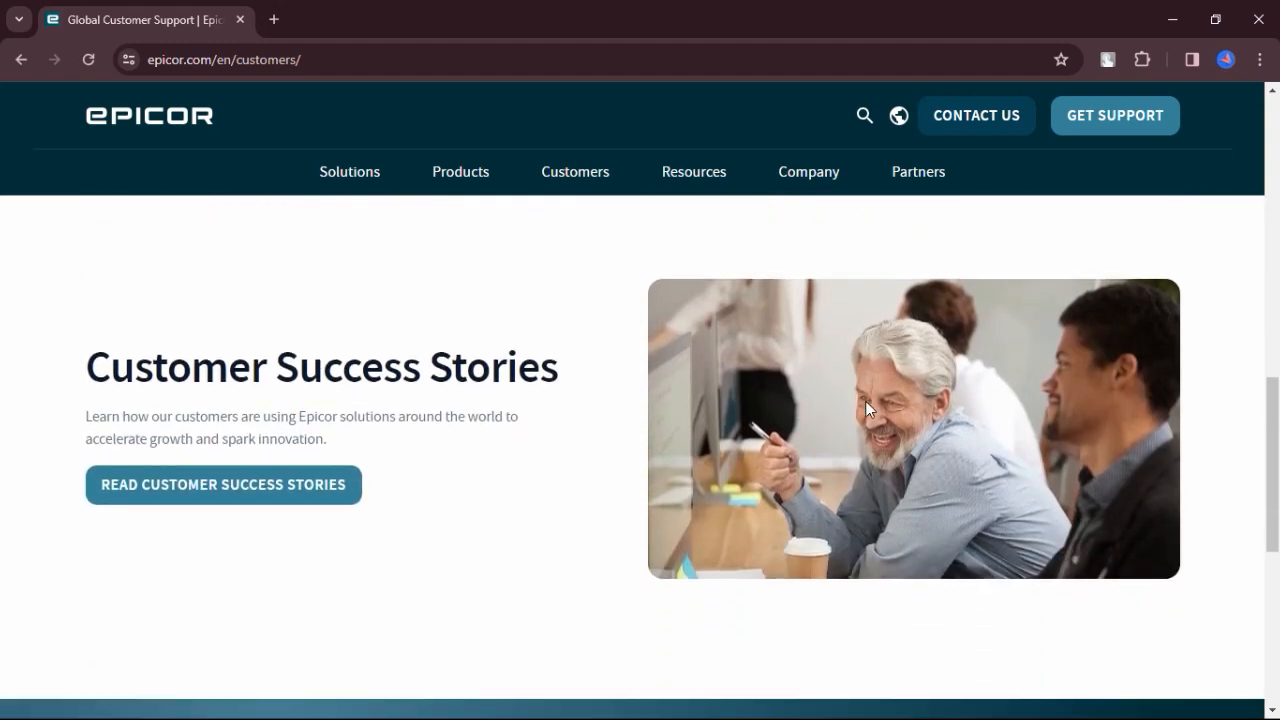
{"action": "scroll", "scroll_direction": "down", "scroll_amount": 3}
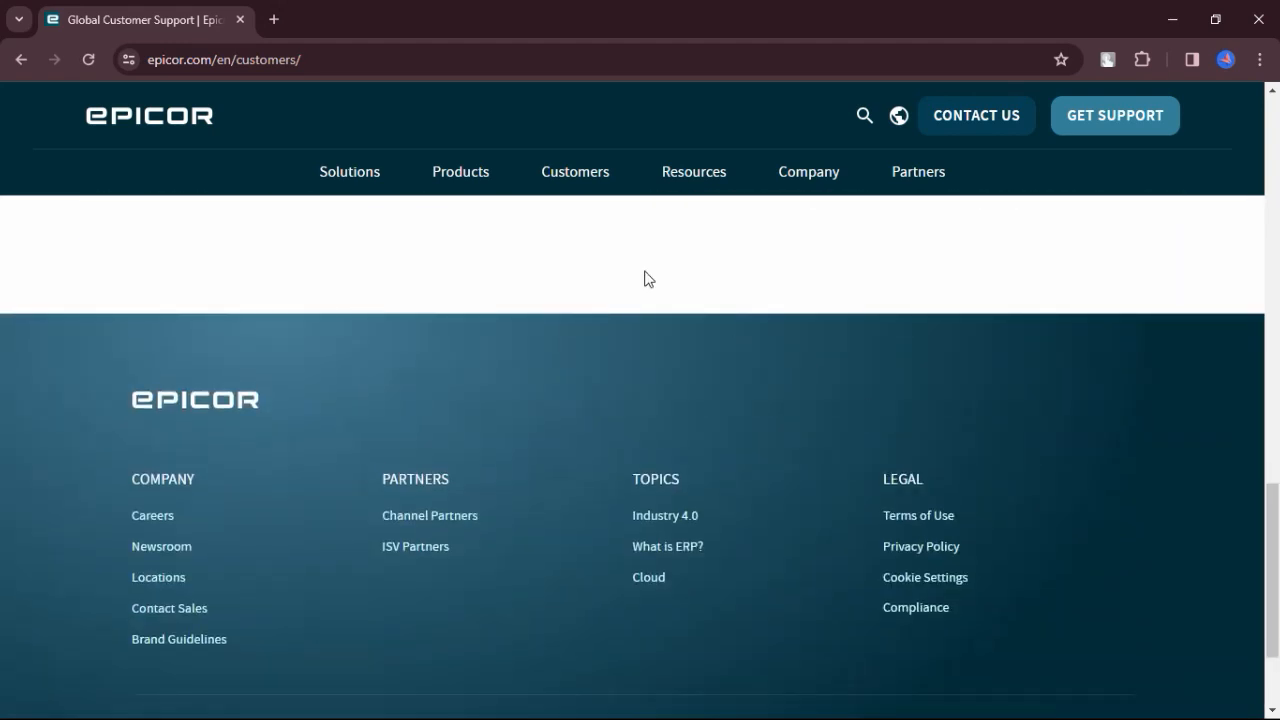
{"action": "left_click", "coordinate": [348, 172]}
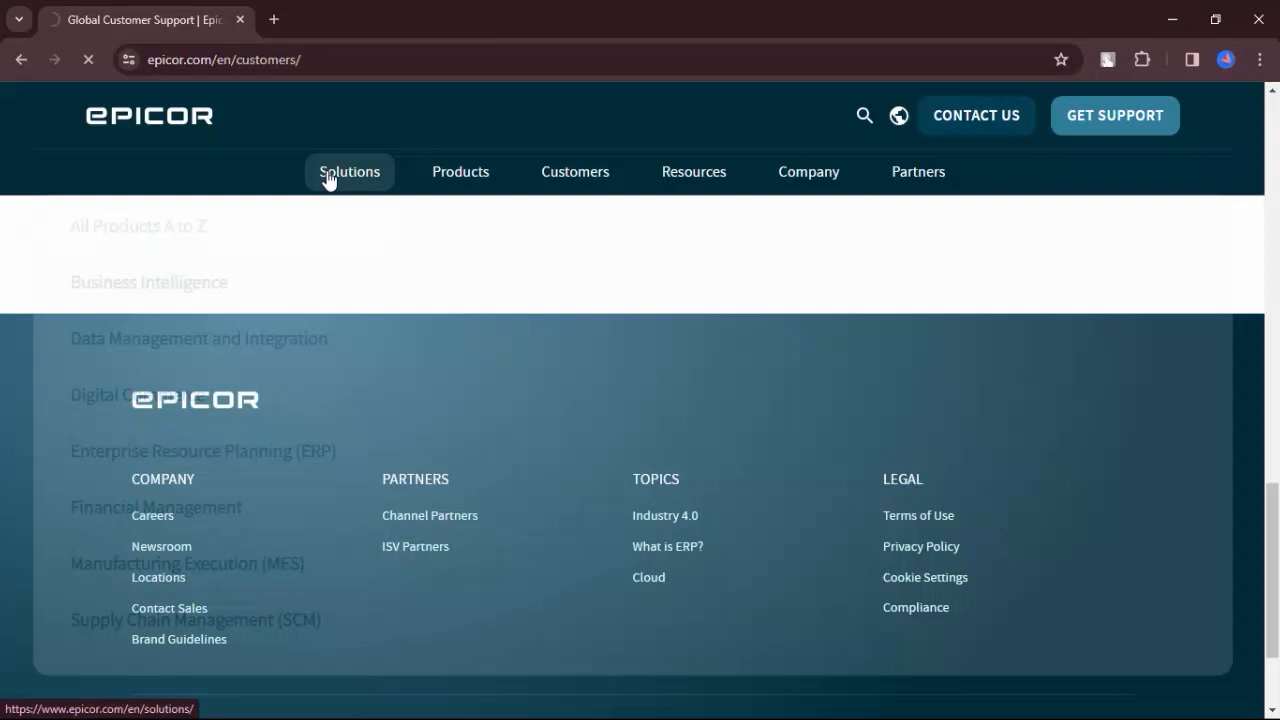
{"action": "left_click", "coordinate": [460, 172]}
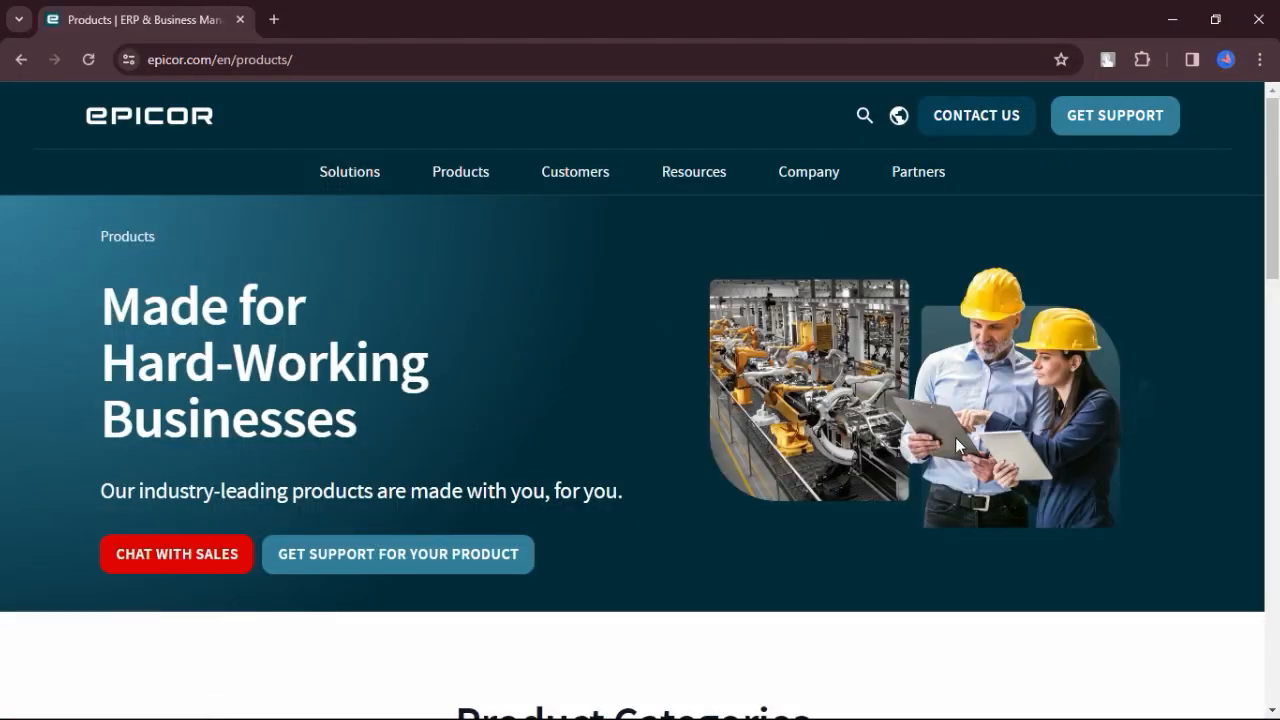
{"action": "scroll", "scroll_direction": "down", "scroll_amount": 3}
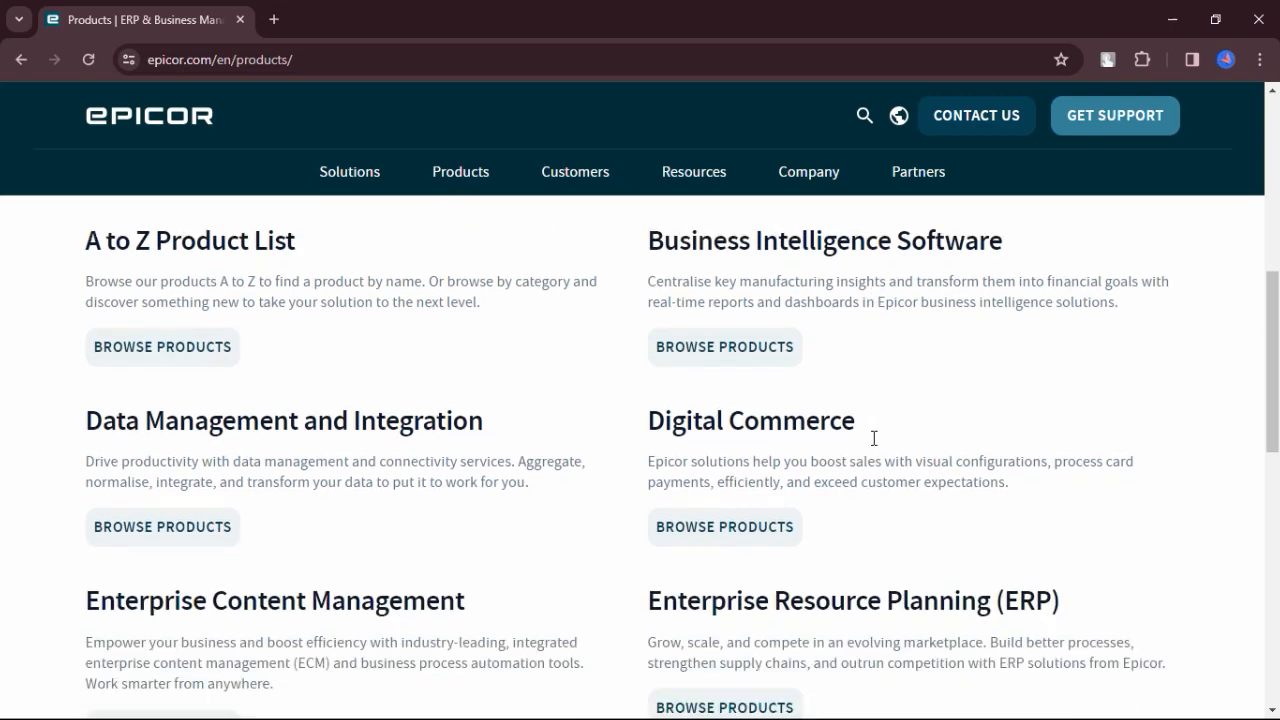
{"action": "scroll", "scroll_direction": "down", "scroll_amount": 3}
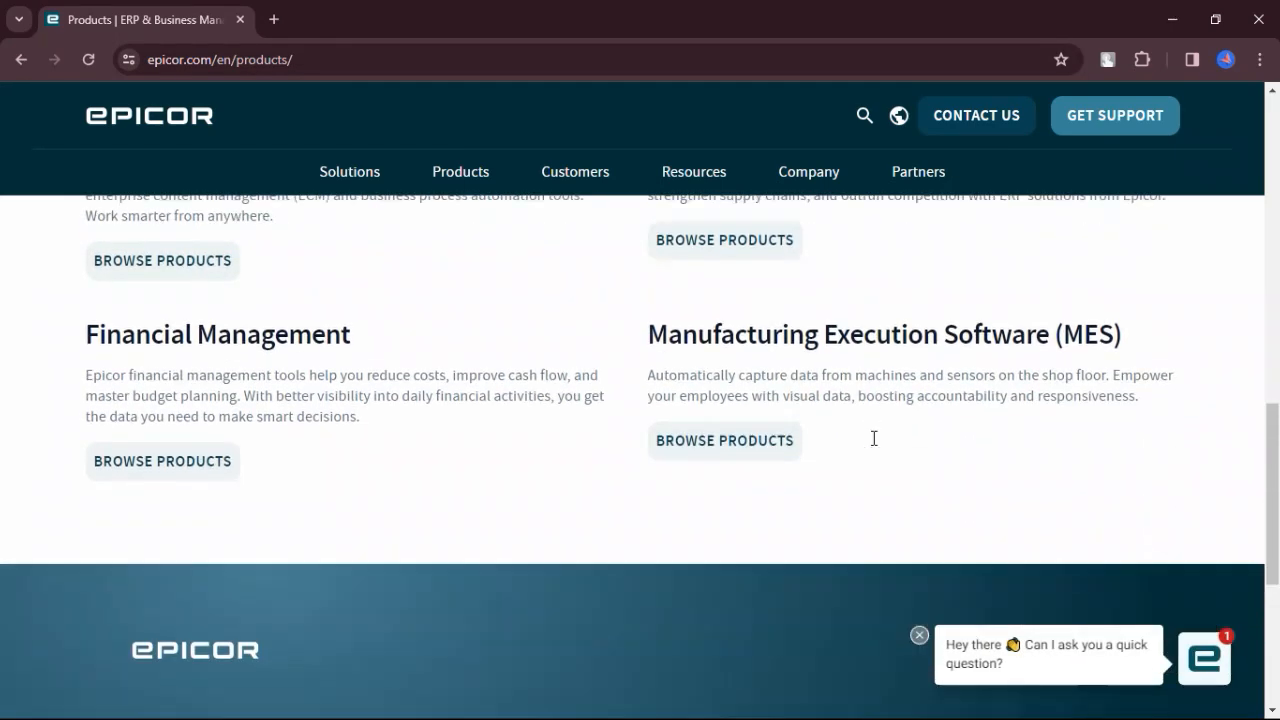
{"action": "scroll", "scroll_direction": "down", "scroll_amount": 3}
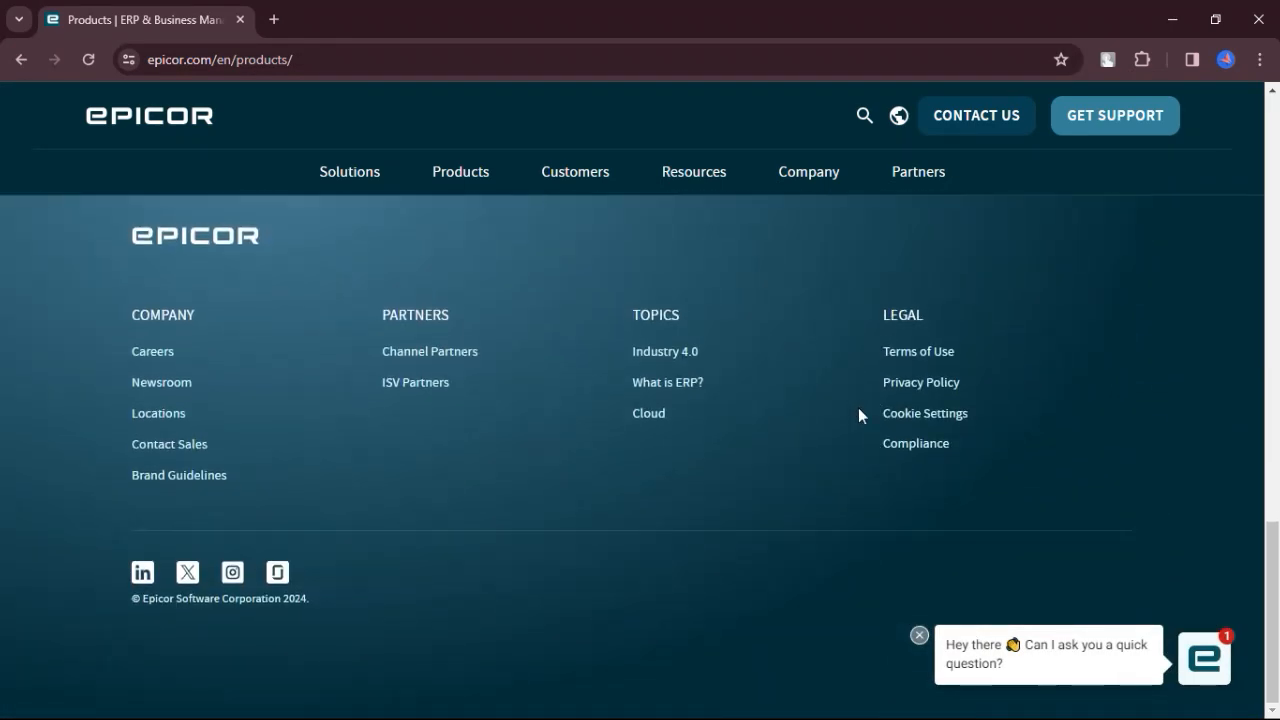
Return to the home page via the Epicor logo and scroll through its upper sections.
{"action": "left_click", "coordinate": [148, 114]}
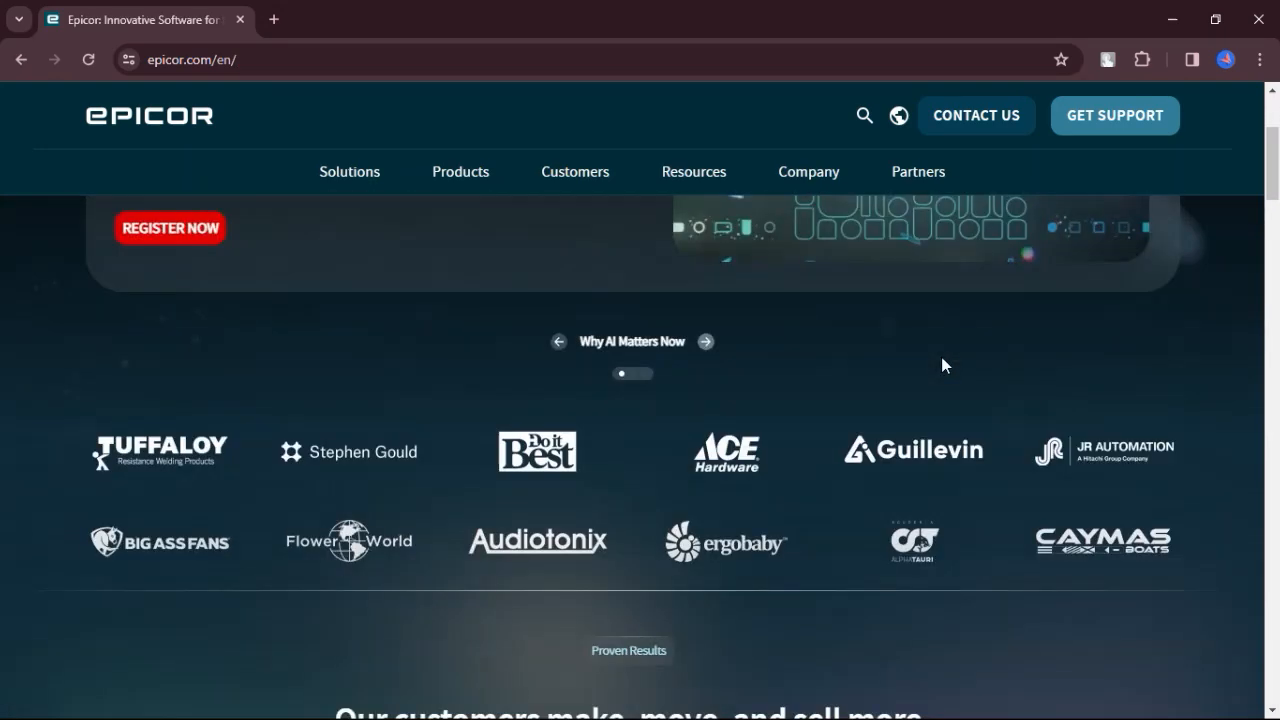
{"action": "scroll", "scroll_direction": "down", "scroll_amount": 3}
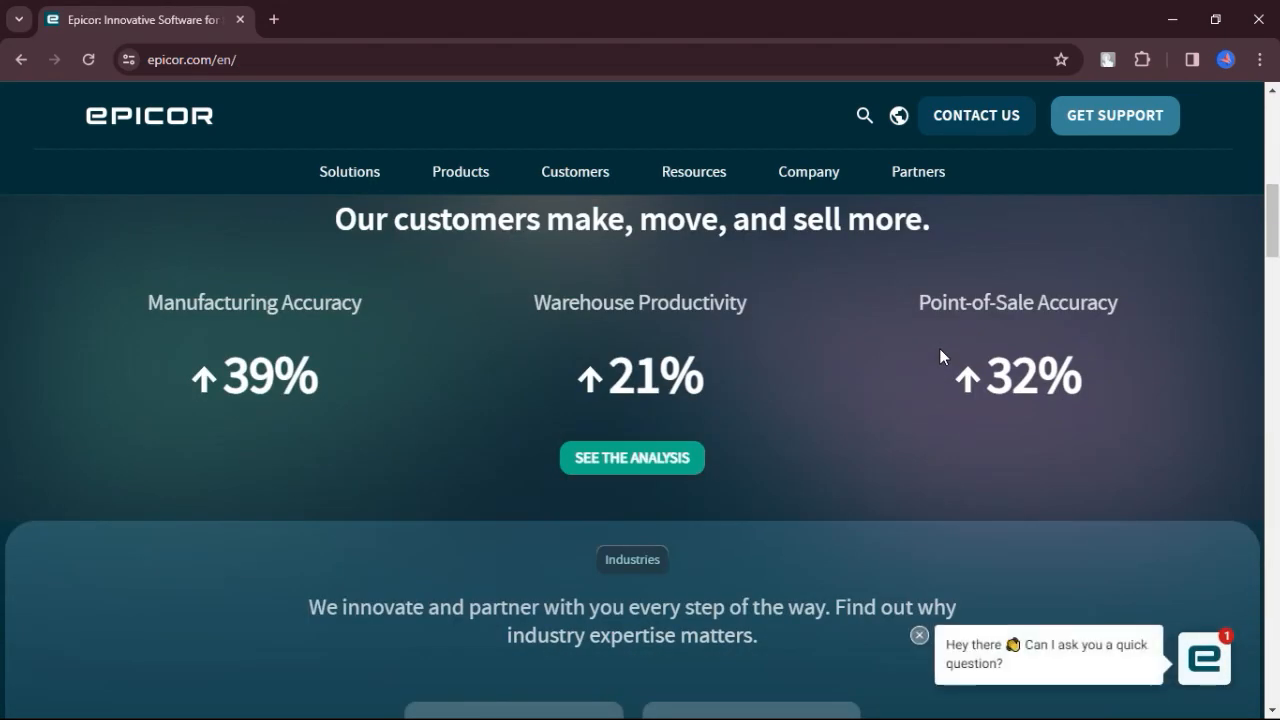
{"action": "scroll", "scroll_direction": "down", "scroll_amount": 3}
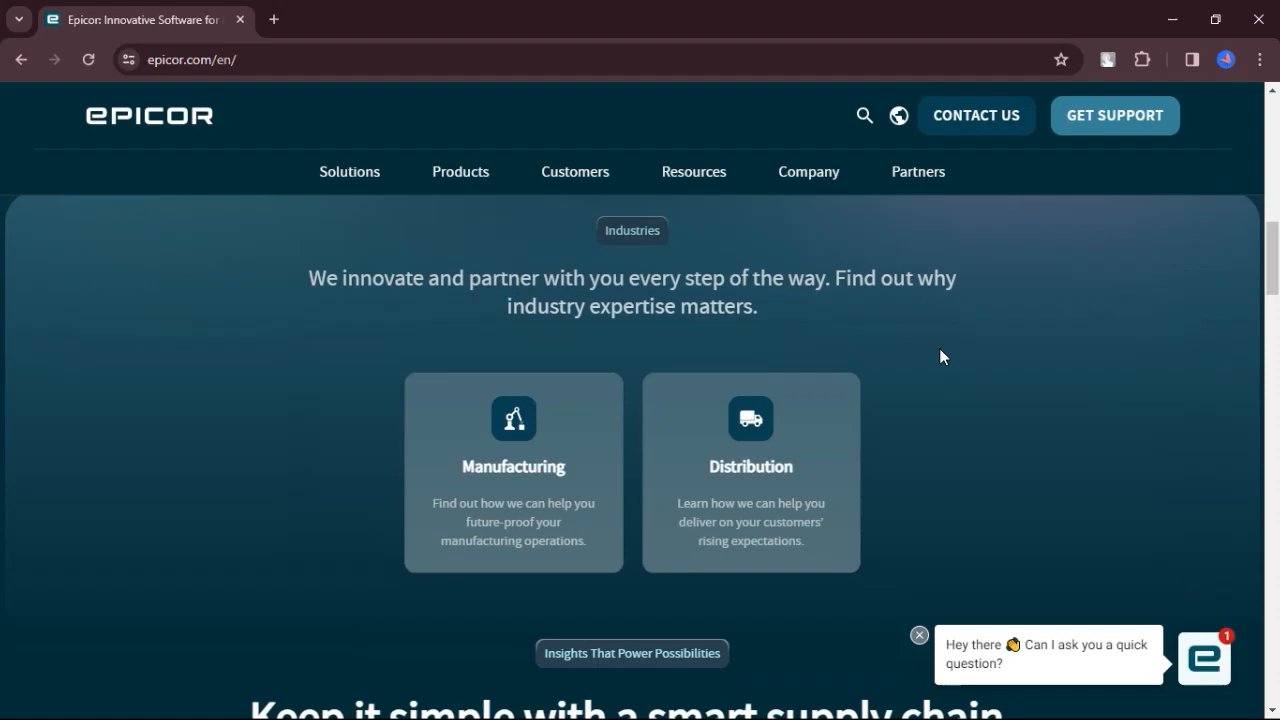
{"action": "scroll", "scroll_direction": "down", "scroll_amount": 3}
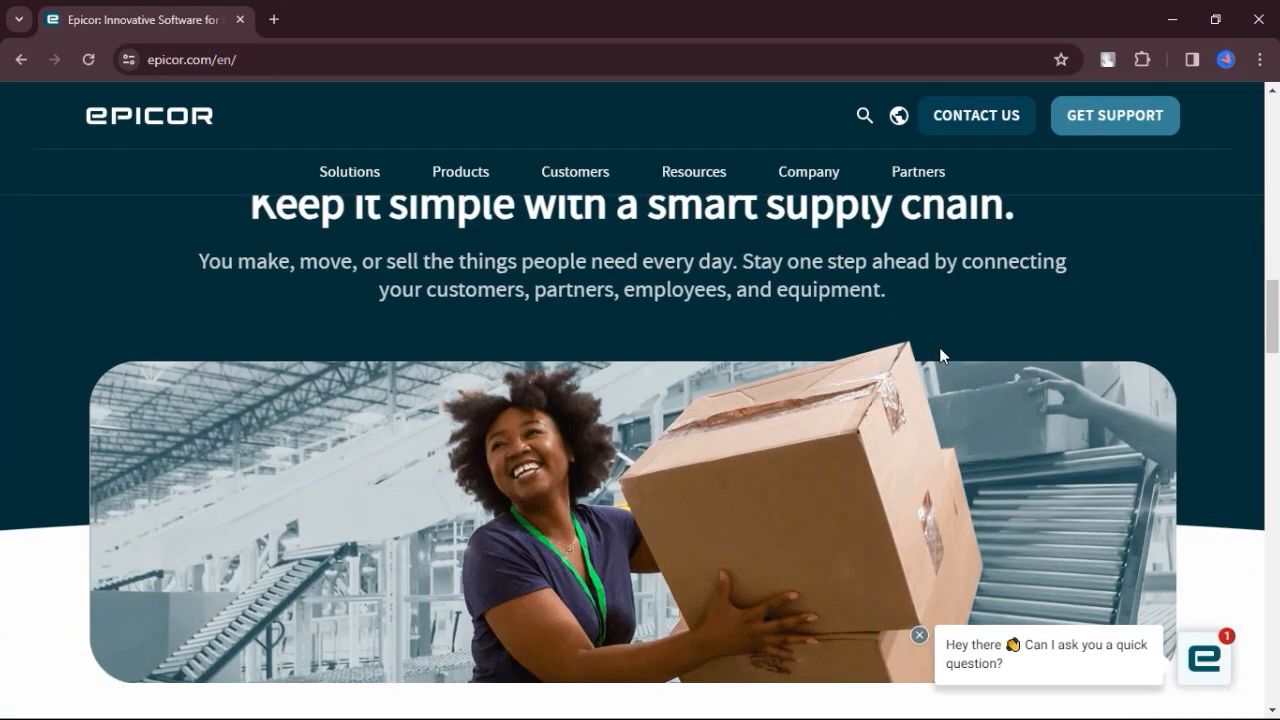
{"action": "scroll", "scroll_direction": "down", "scroll_amount": 3}
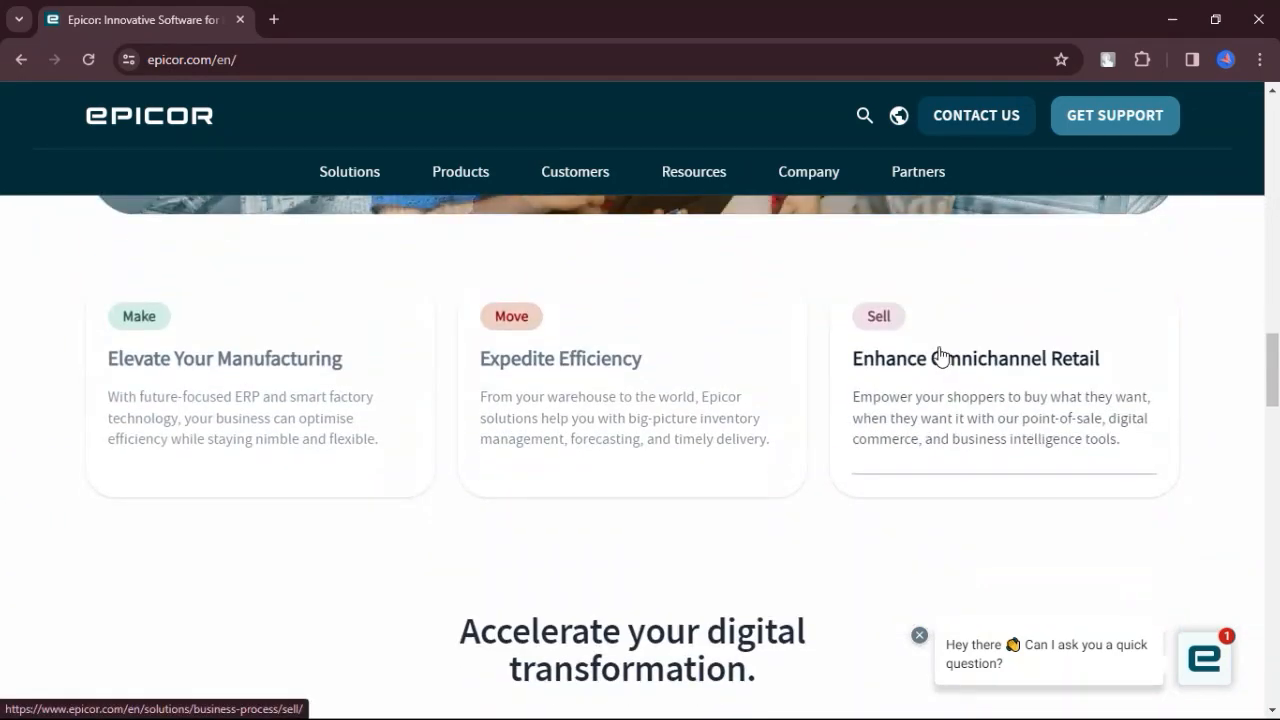
{"action": "scroll", "scroll_direction": "down", "scroll_amount": 3}
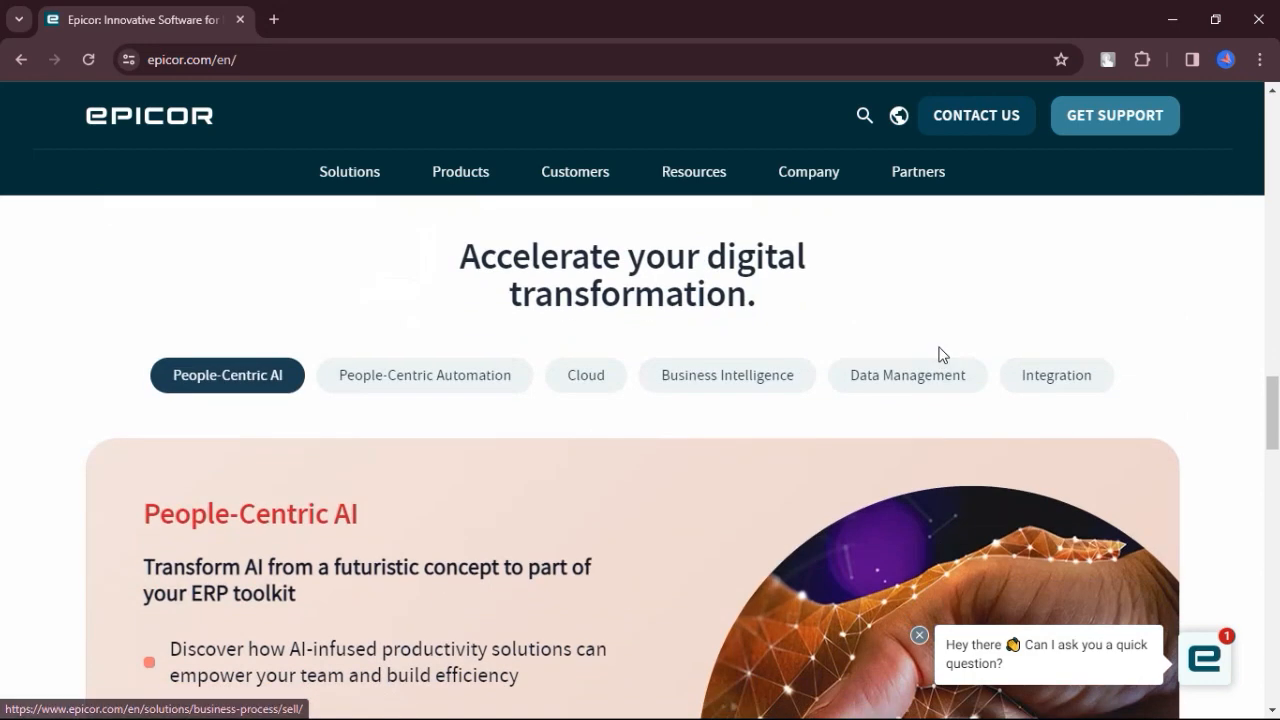
Continue scrolling the home page to the footer, then head to the Partners page.
{"action": "scroll", "scroll_direction": "down", "scroll_amount": 3}
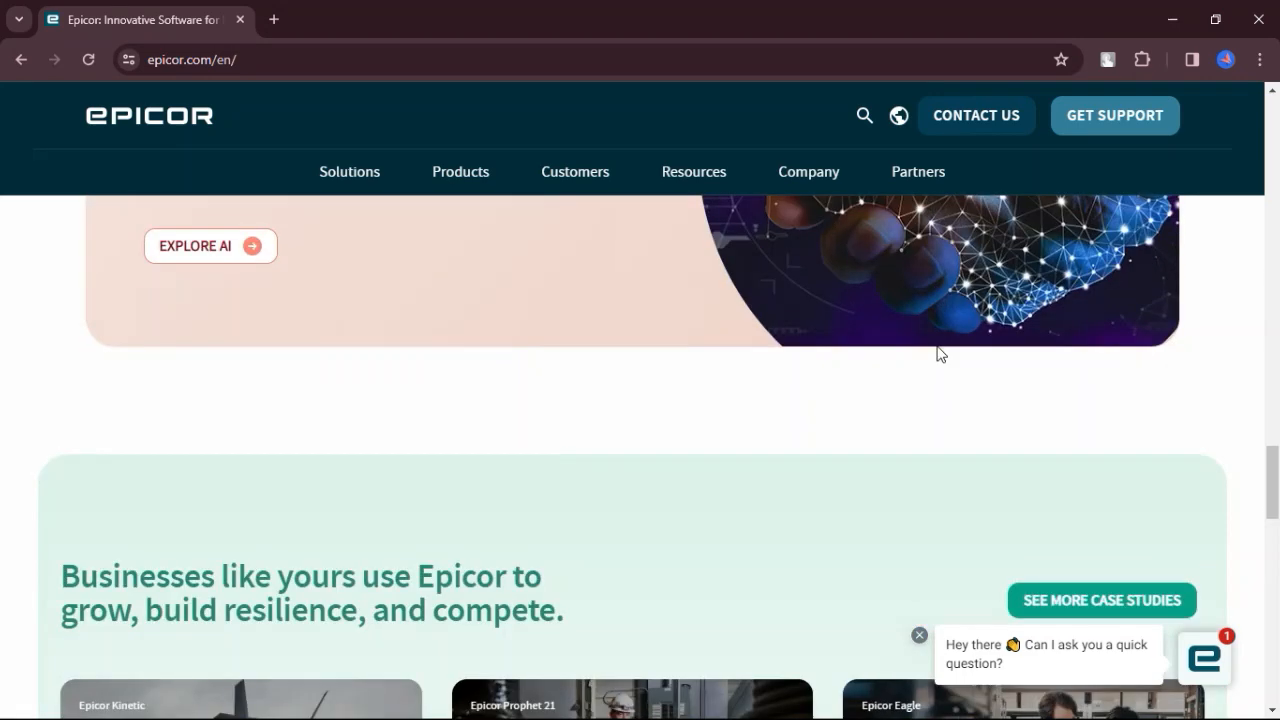
{"action": "scroll", "scroll_direction": "down", "scroll_amount": 3}
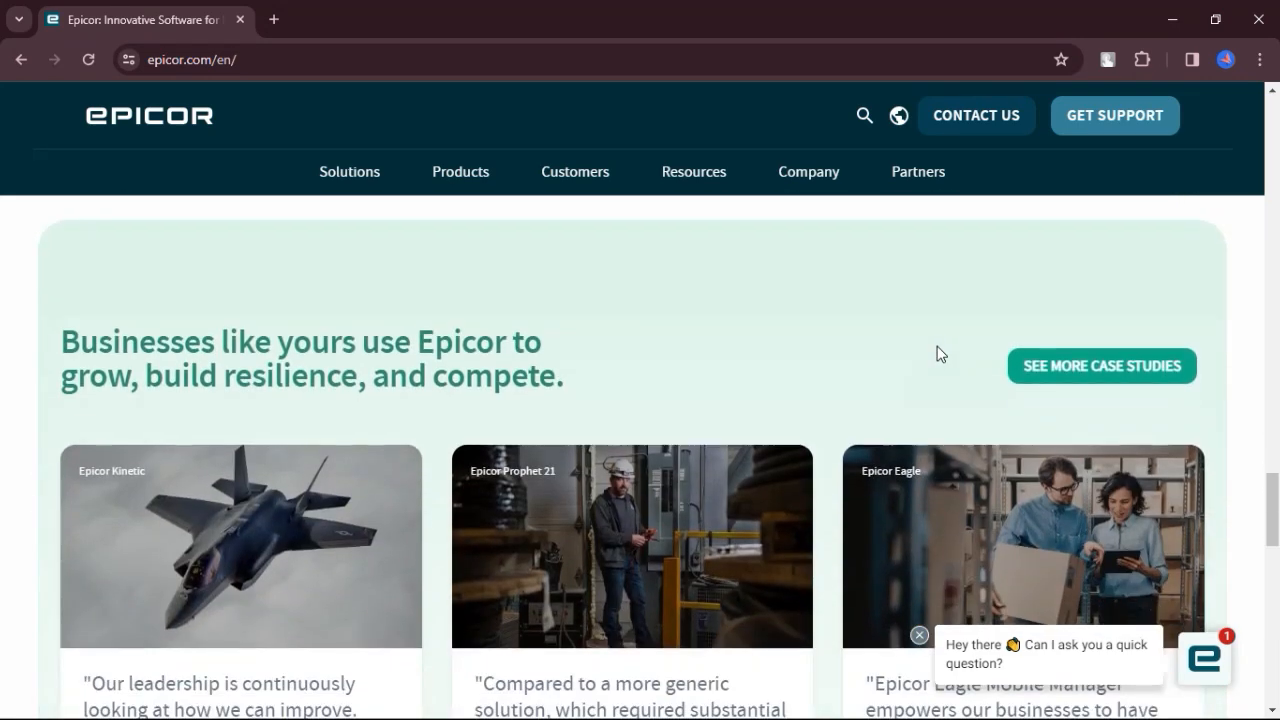
{"action": "scroll", "scroll_direction": "down", "scroll_amount": 3}
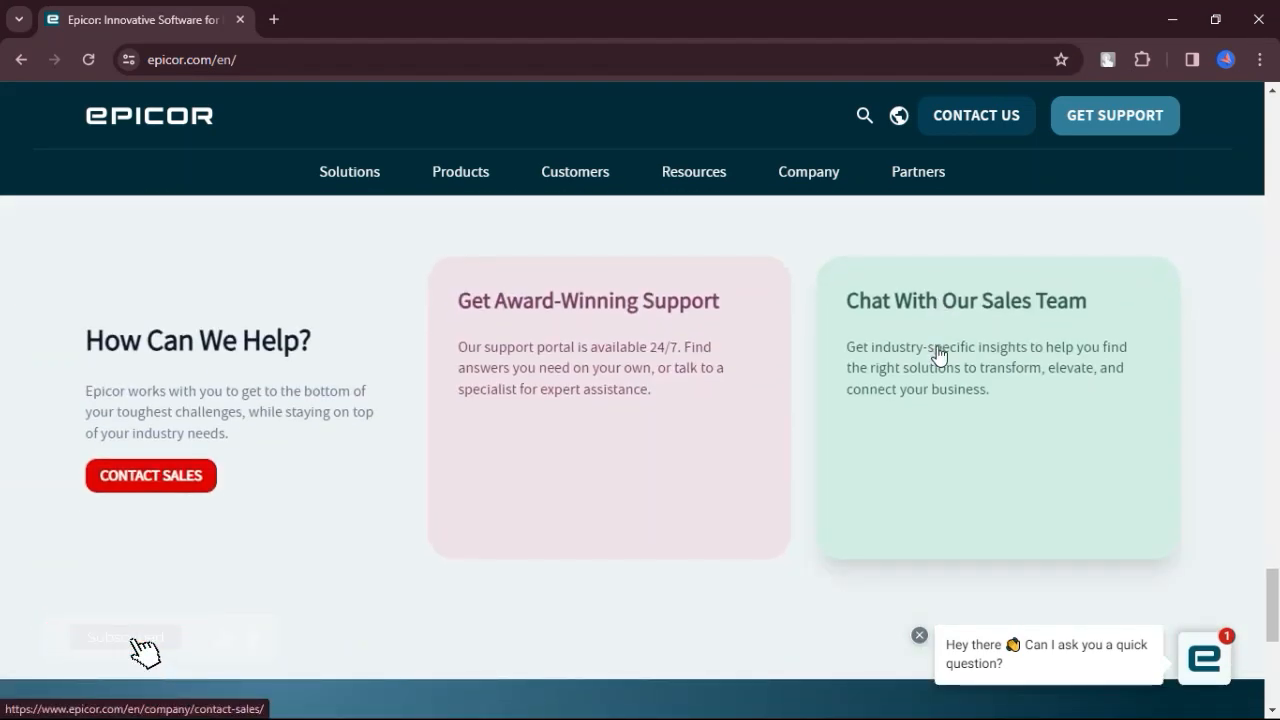
{"action": "scroll", "scroll_direction": "down", "scroll_amount": 3}
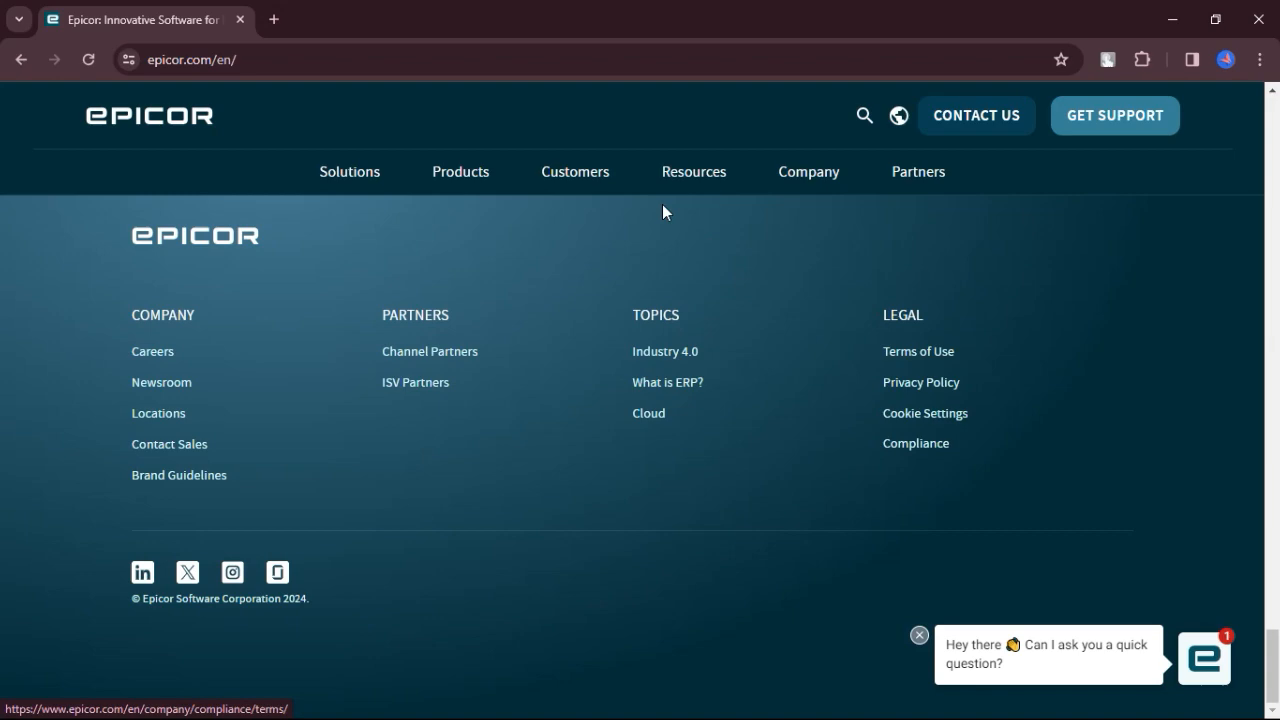
{"action": "mouse_move", "coordinate": [692, 172]}
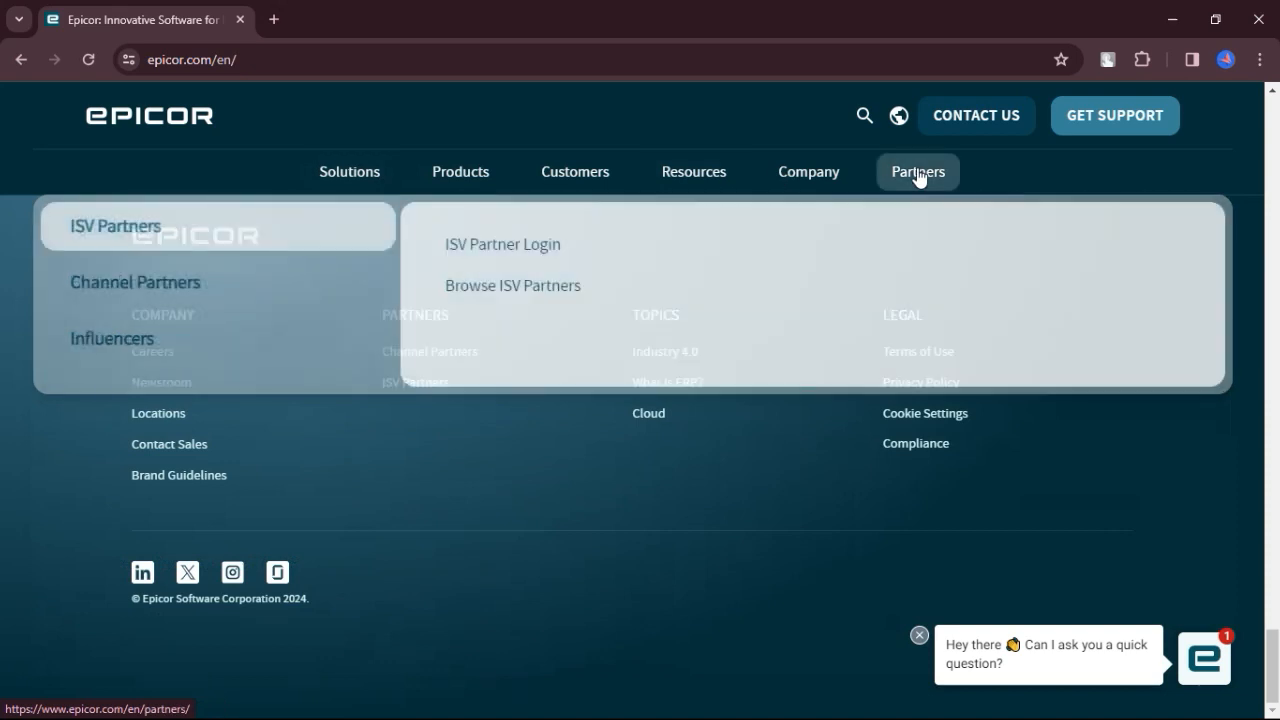
{"action": "left_click", "coordinate": [916, 172]}
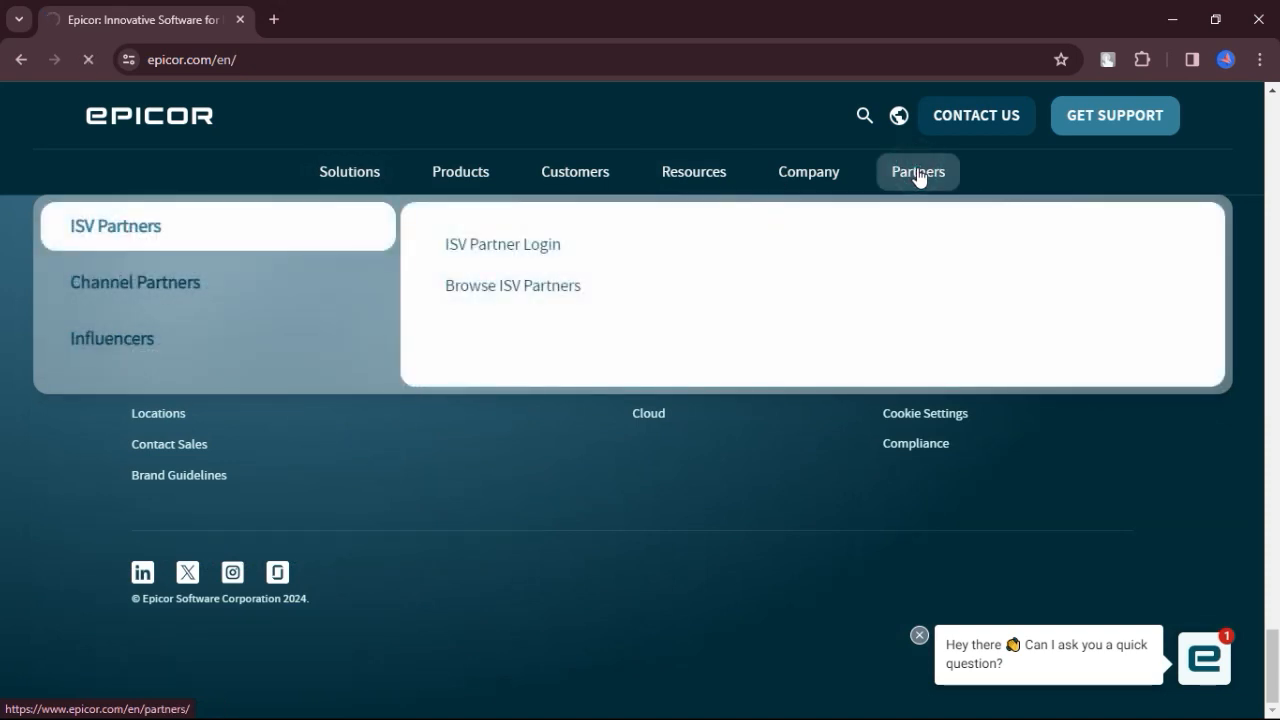
Load the Partner Community page, scroll to the partner types, then head to Customers.
{"action": "left_click", "coordinate": [916, 172]}
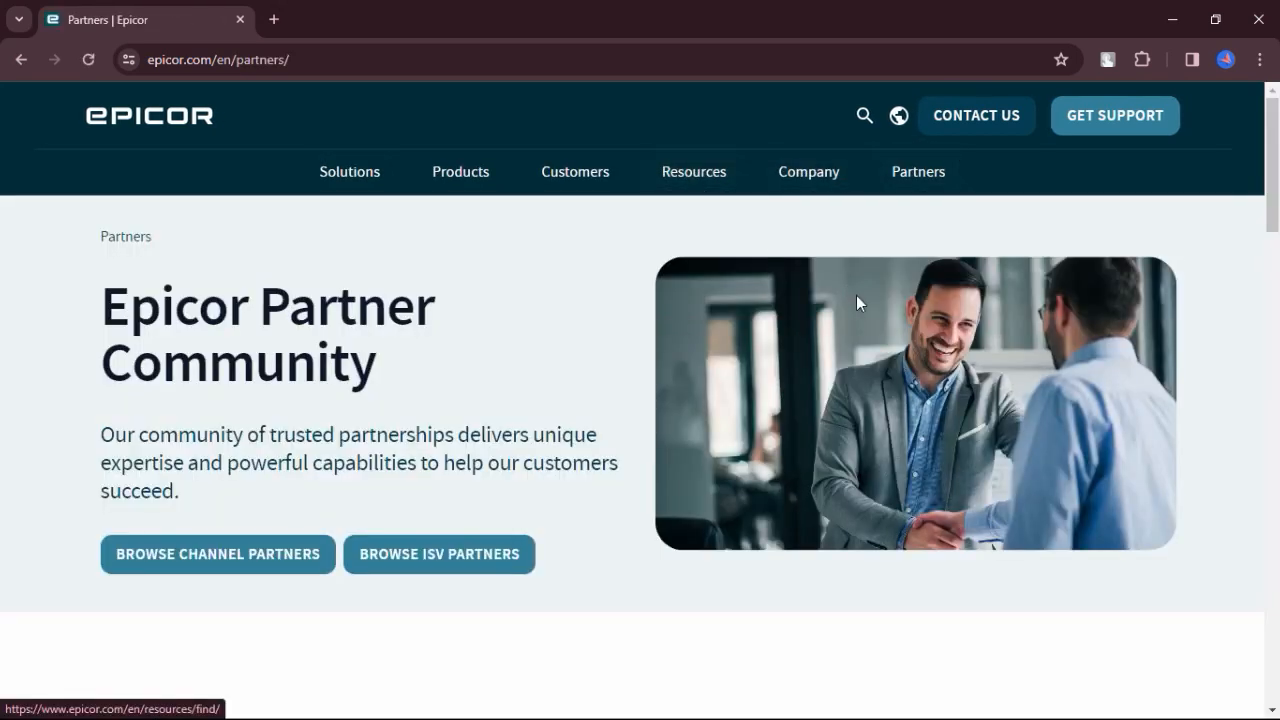
{"action": "scroll", "scroll_direction": "down", "scroll_amount": 3}
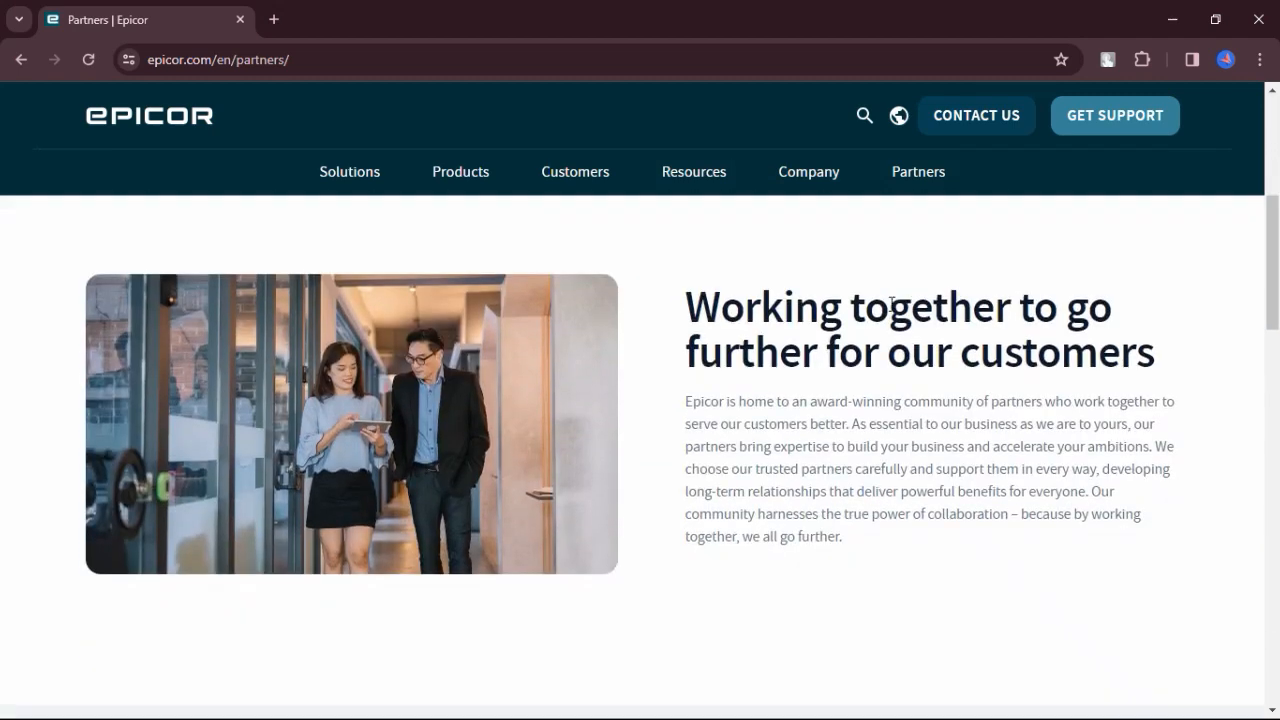
{"action": "scroll", "scroll_direction": "down", "scroll_amount": 3}
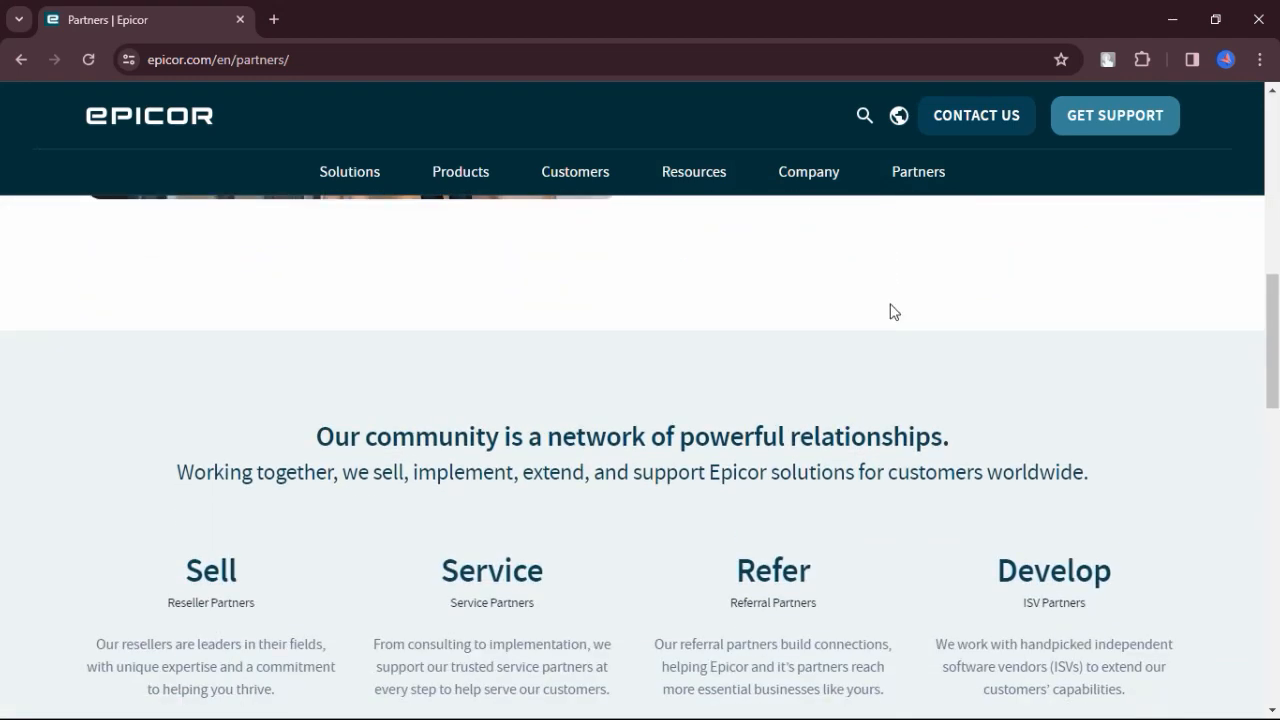
{"action": "left_click", "coordinate": [576, 172]}
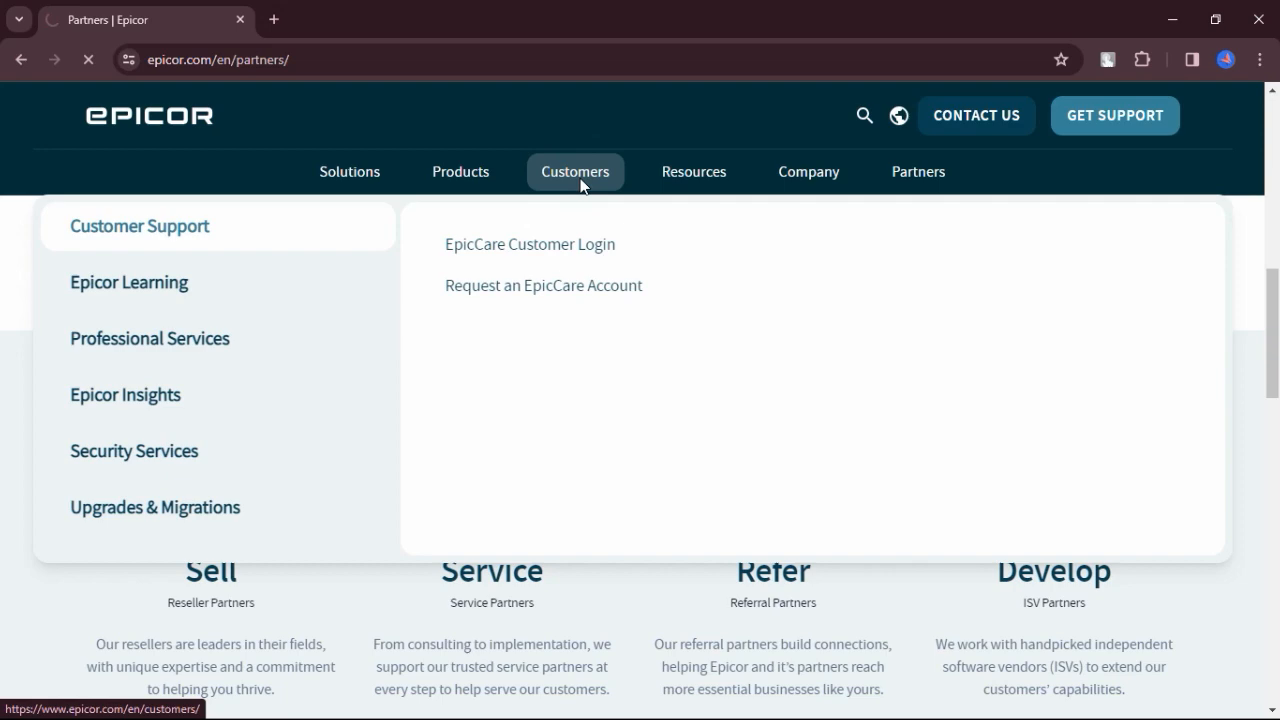
Review the Customers and Products pages down to the footer, then return home via the Epicor logo.
{"action": "left_click", "coordinate": [576, 172]}
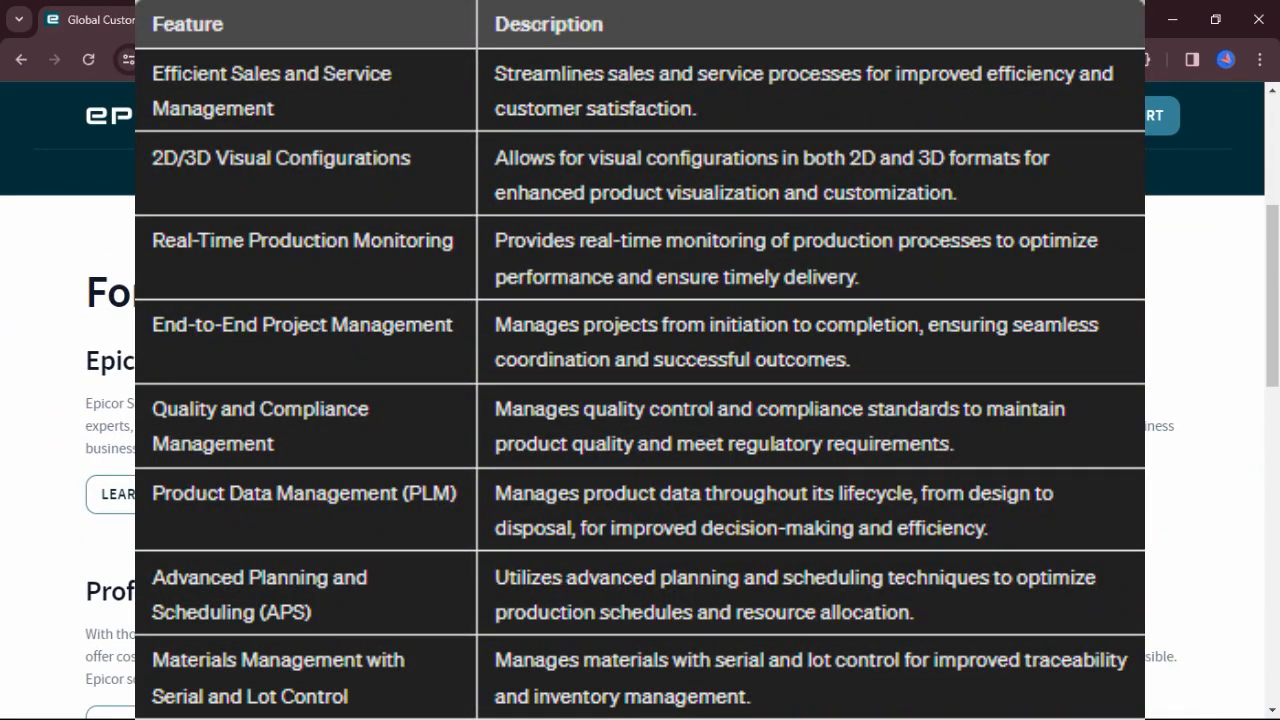
{"action": "scroll", "scroll_direction": "down", "scroll_amount": 3}
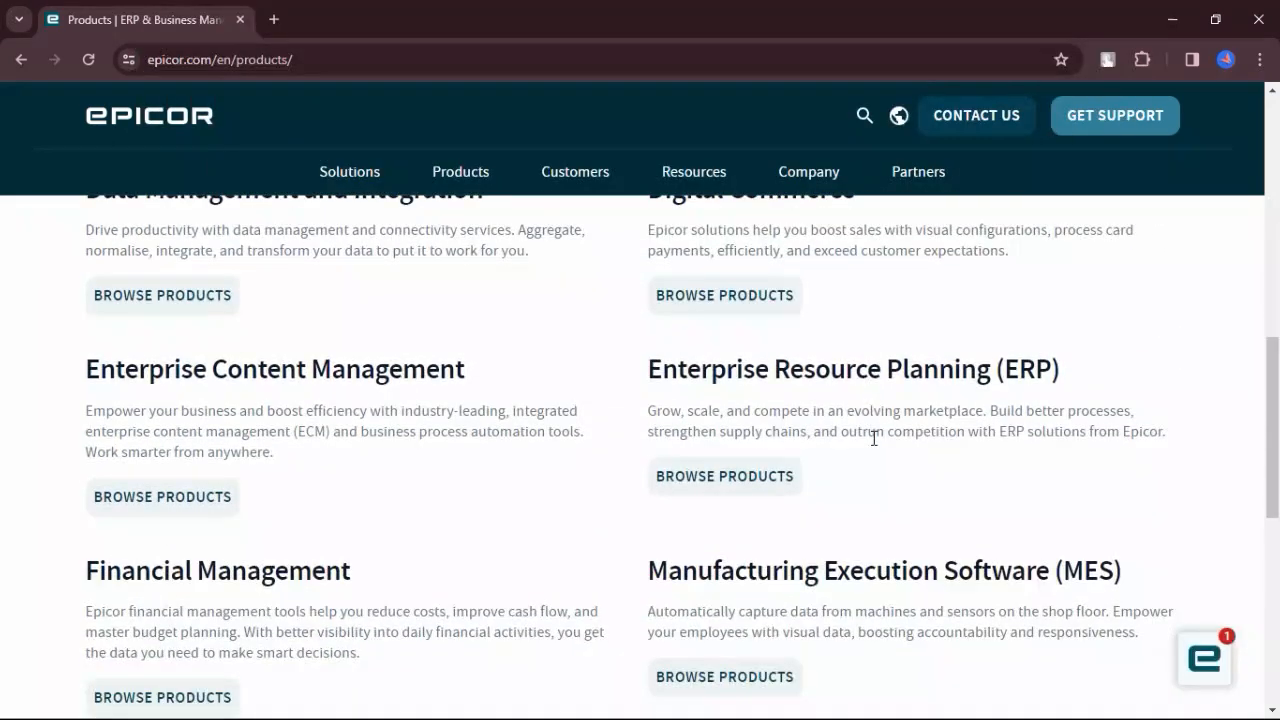
{"action": "scroll", "scroll_direction": "down", "scroll_amount": 3}
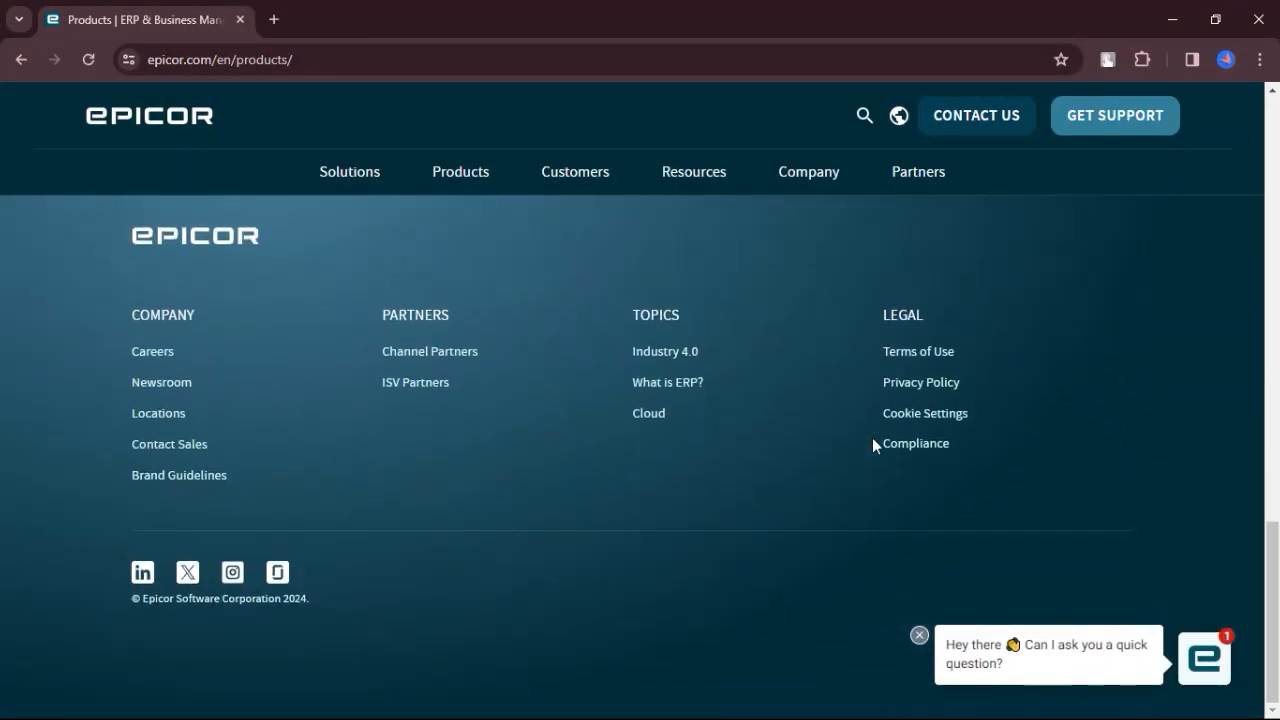
{"action": "left_click", "coordinate": [148, 114]}
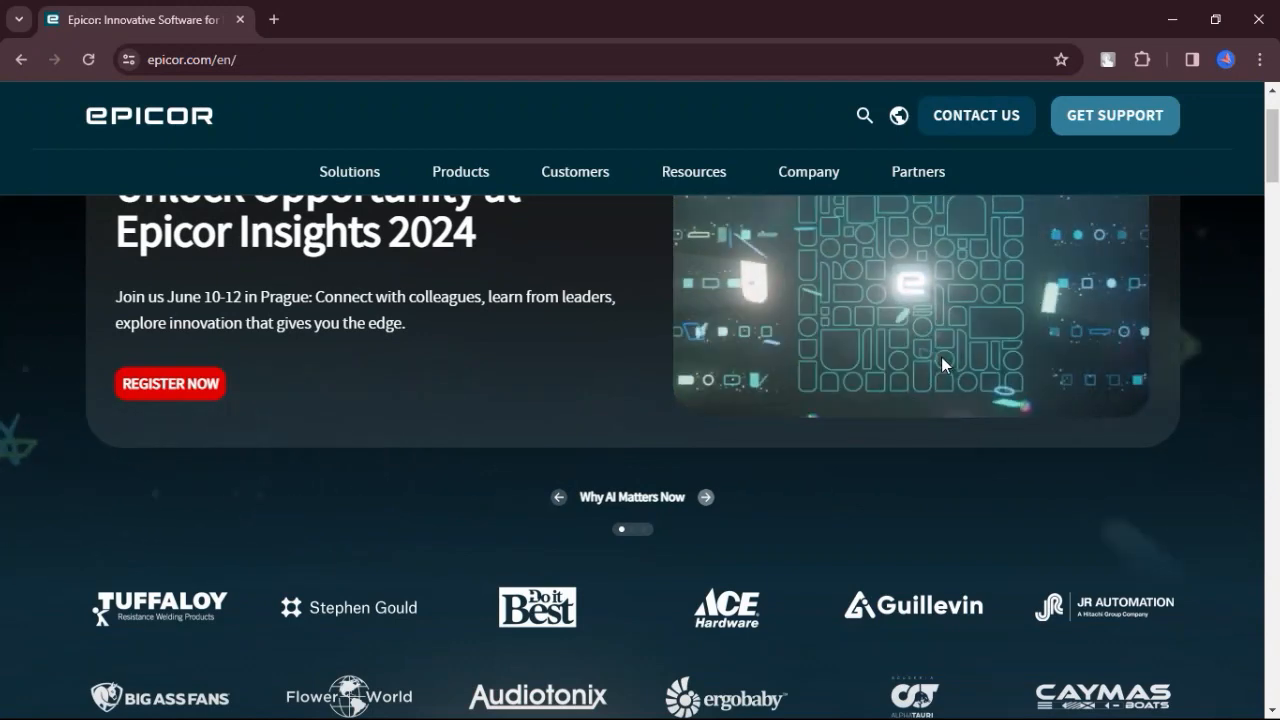
Scroll the home page past supply chain, Make/Move/Sell and digital transformation to People-Centric AI.
{"action": "scroll", "scroll_direction": "down", "scroll_amount": 3}
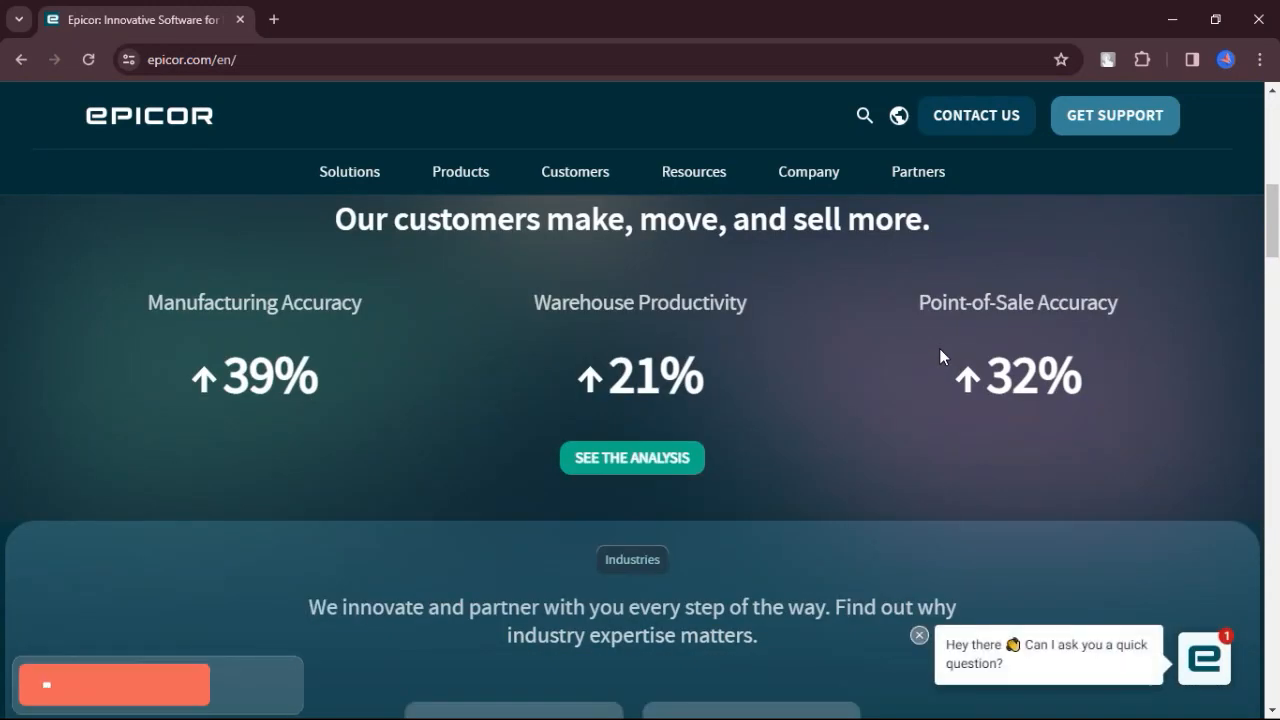
{"action": "scroll", "scroll_direction": "down", "scroll_amount": 3}
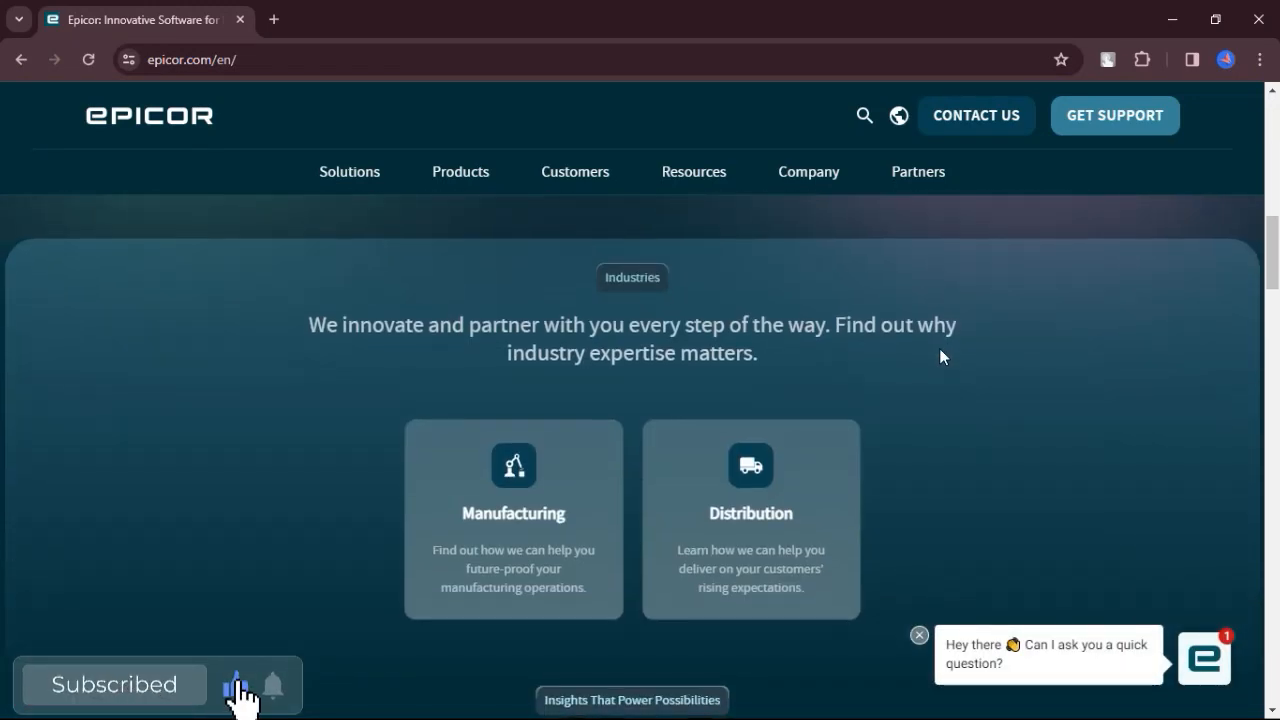
{"action": "scroll", "scroll_direction": "down", "scroll_amount": 3}
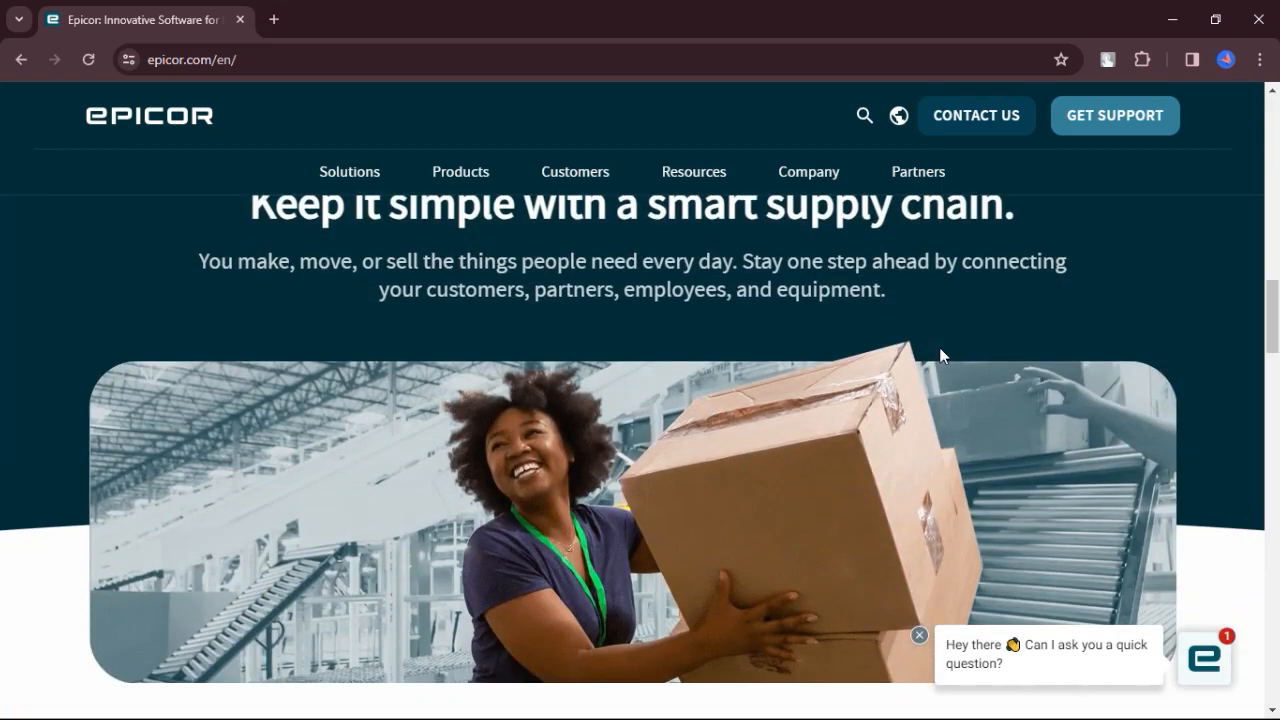
{"action": "scroll", "scroll_direction": "down", "scroll_amount": 3}
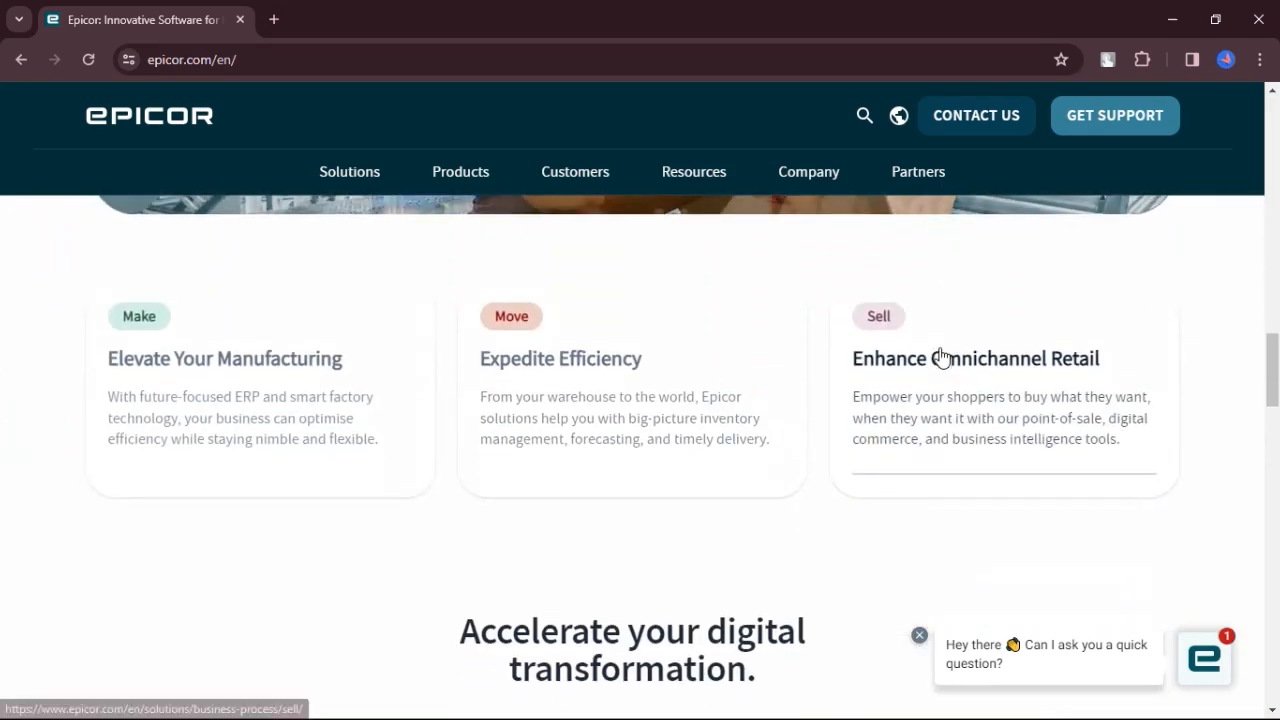
{"action": "scroll", "scroll_direction": "down", "scroll_amount": 3}
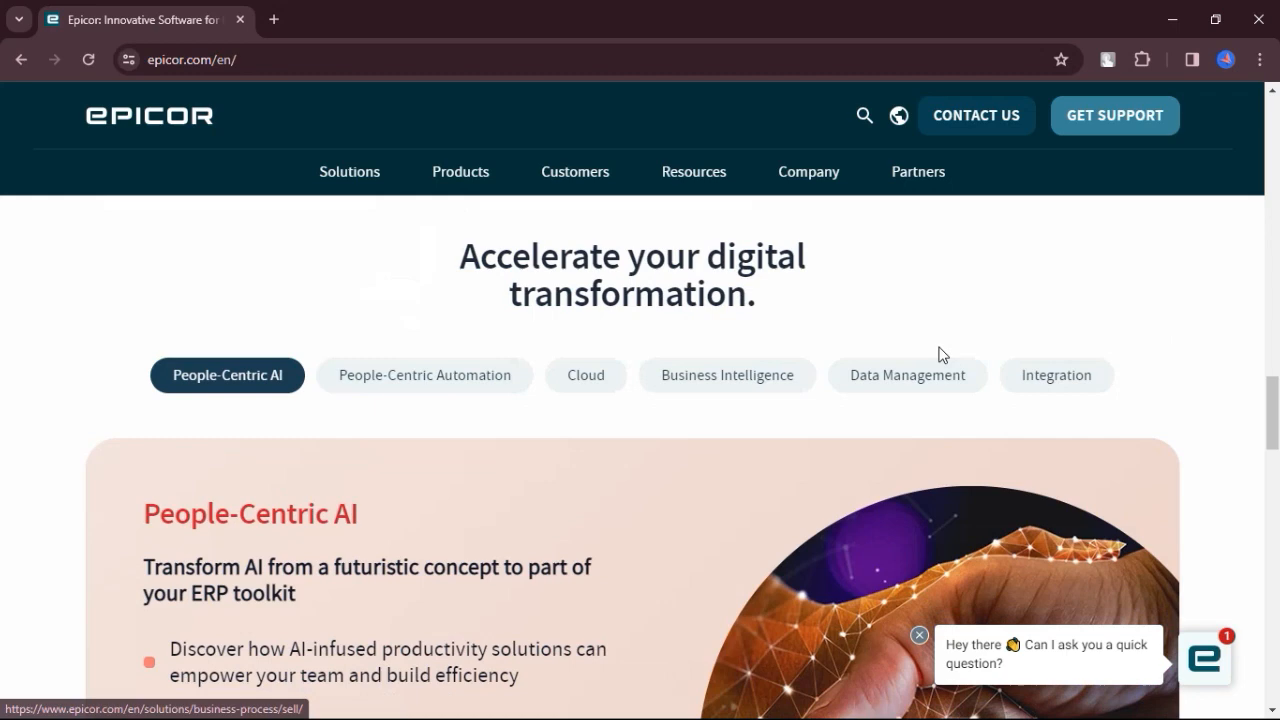
{"action": "scroll", "scroll_direction": "down", "scroll_amount": 3}
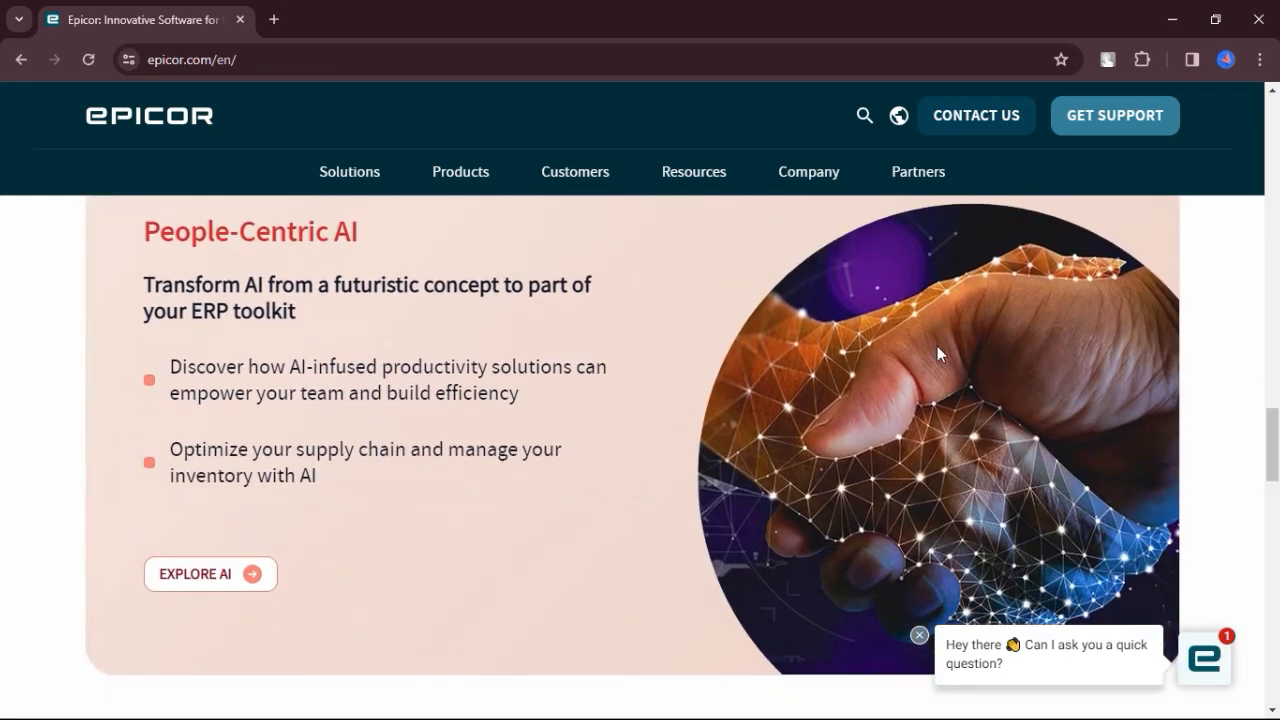
{"action": "scroll", "scroll_direction": "down", "scroll_amount": 3}
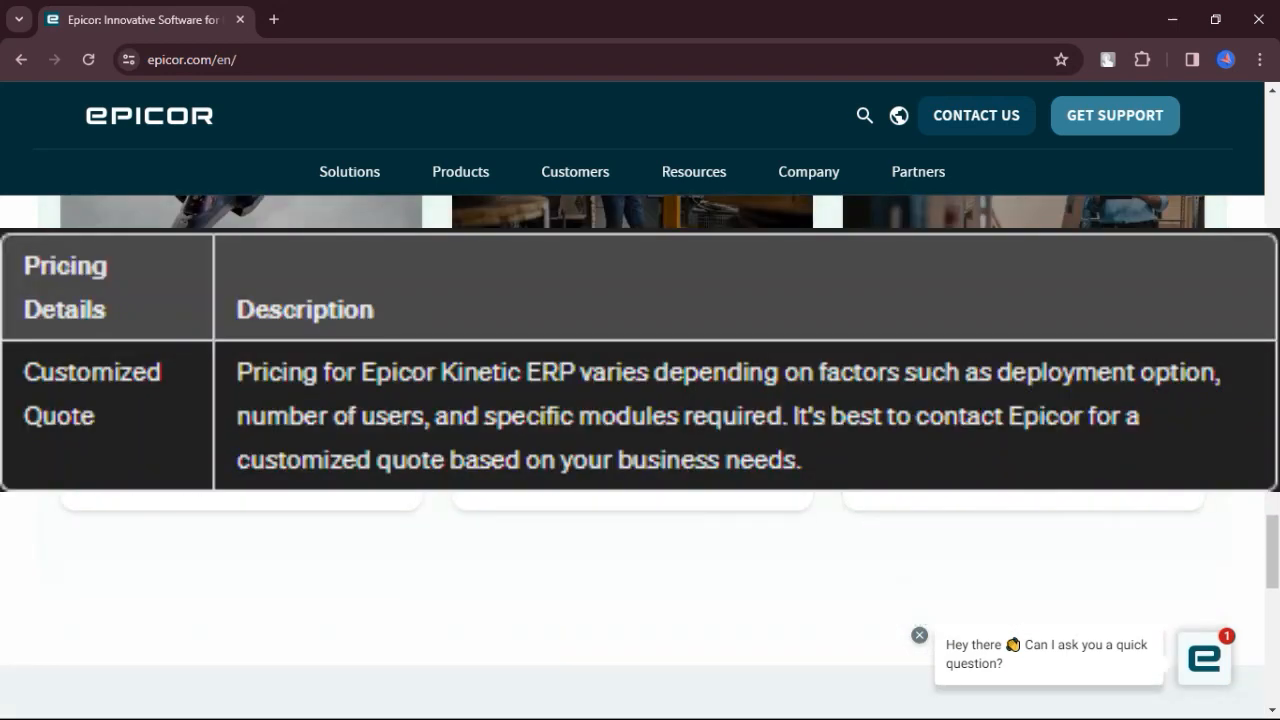
Scroll the home page to its footer with copyright and social links.
{"action": "scroll", "scroll_direction": "down", "scroll_amount": 3}
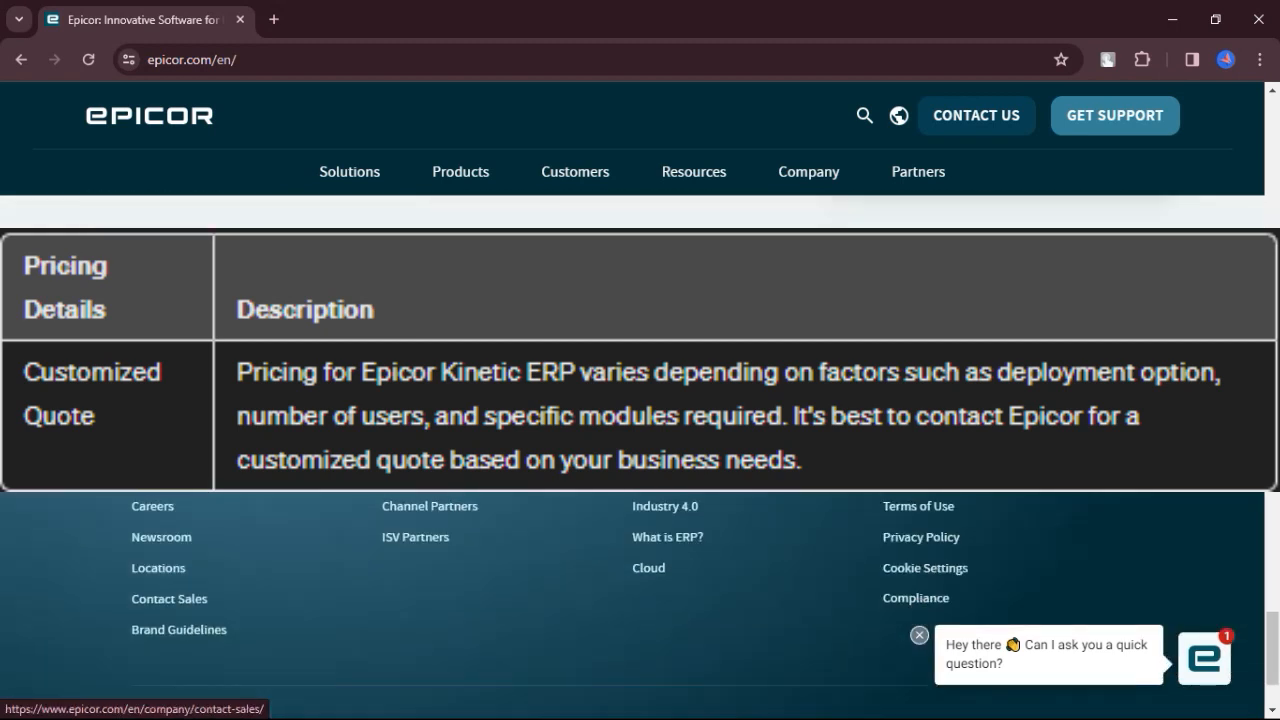
{"action": "scroll", "scroll_direction": "down", "scroll_amount": 3}
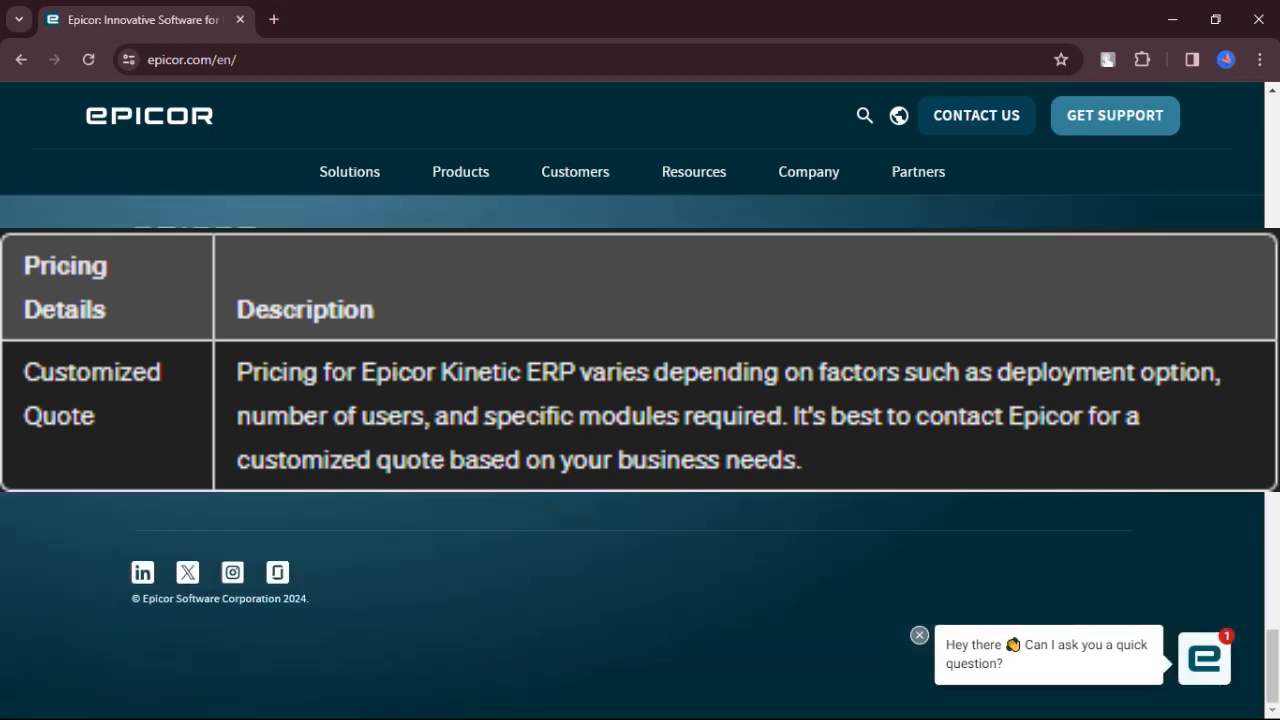
{"action": "mouse_move", "coordinate": [808, 172]}
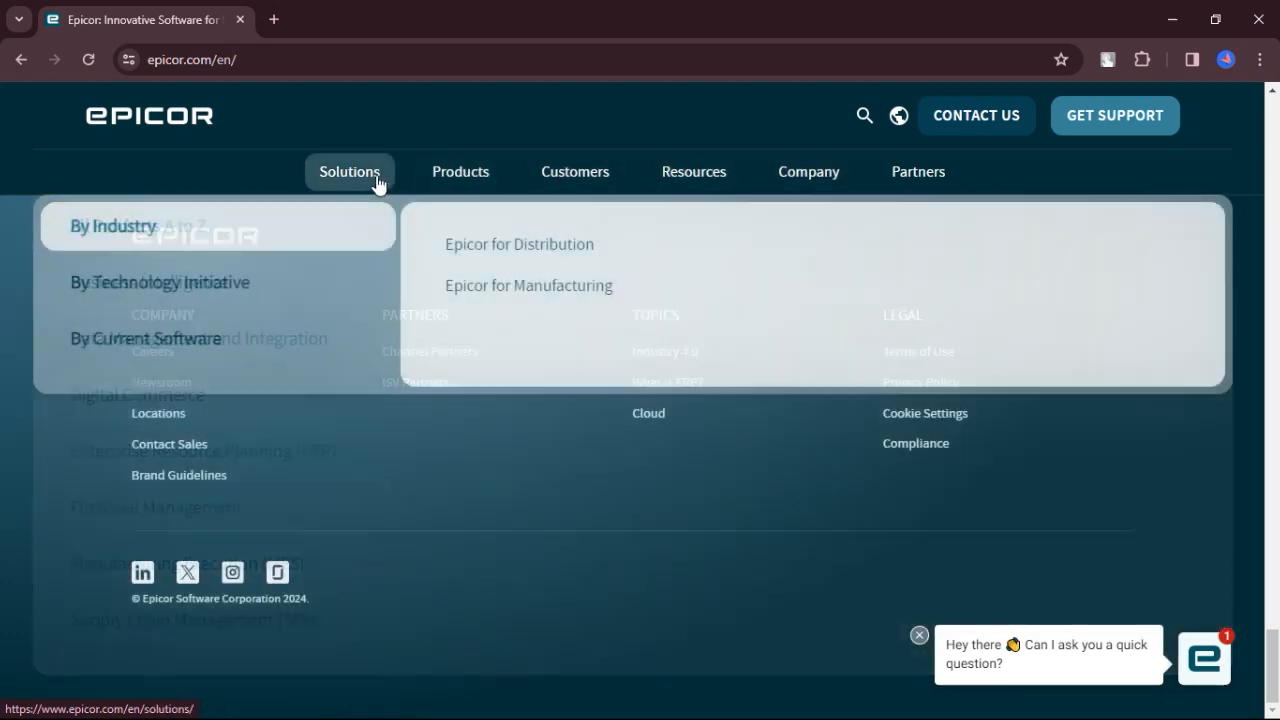
Go to the Partners page and scroll to the Sell, Service, Refer and Develop partner types.
{"action": "left_click", "coordinate": [916, 172]}
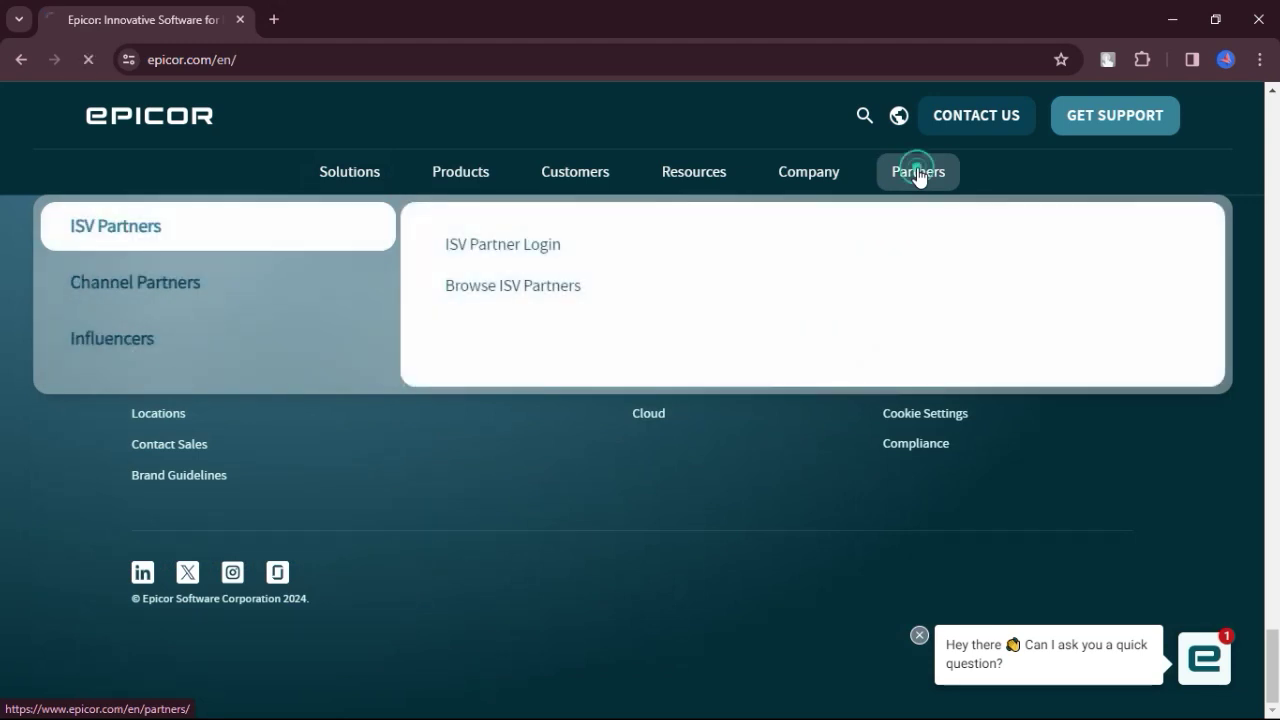
{"action": "left_click", "coordinate": [916, 172]}
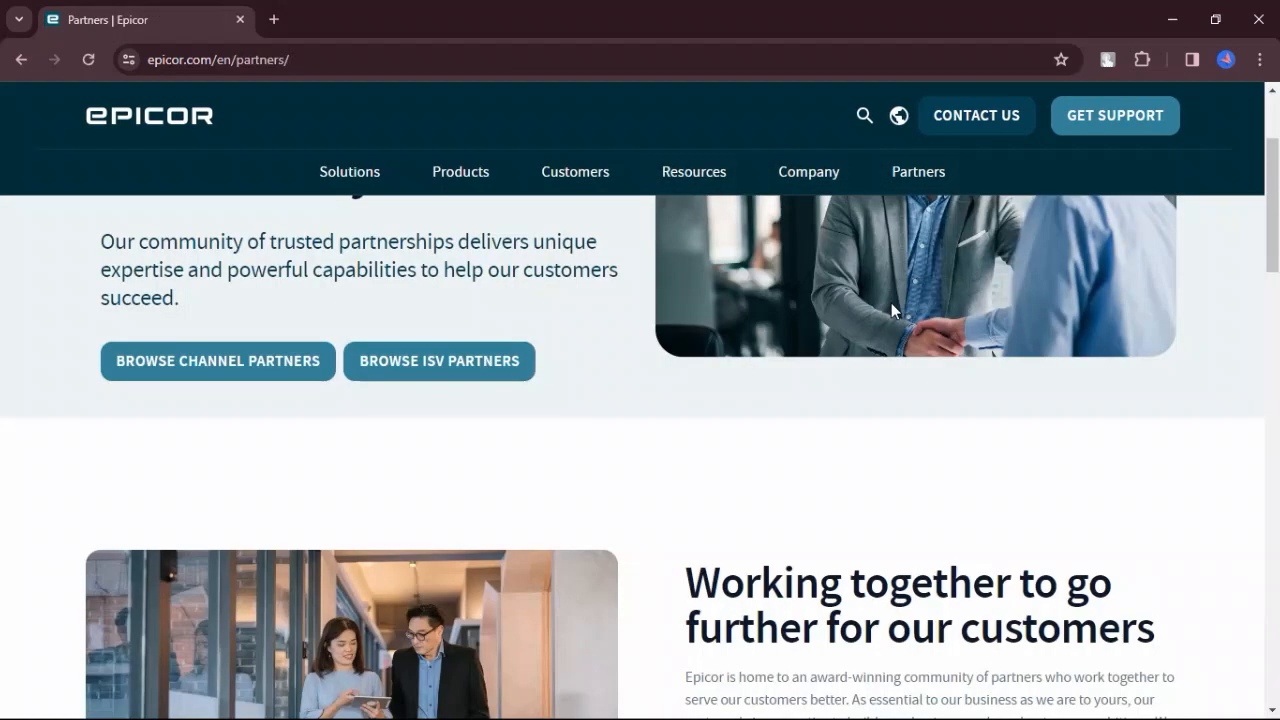
{"action": "scroll", "scroll_direction": "down", "scroll_amount": 3}
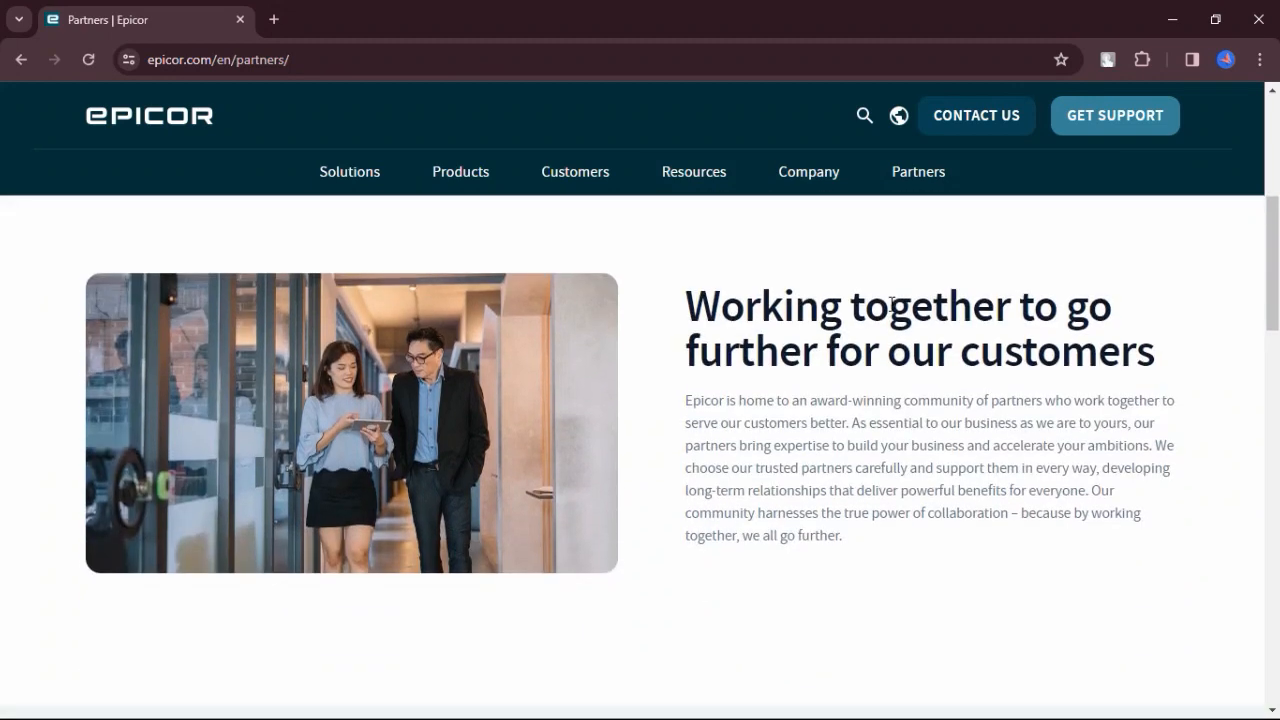
{"action": "scroll", "scroll_direction": "down", "scroll_amount": 3}
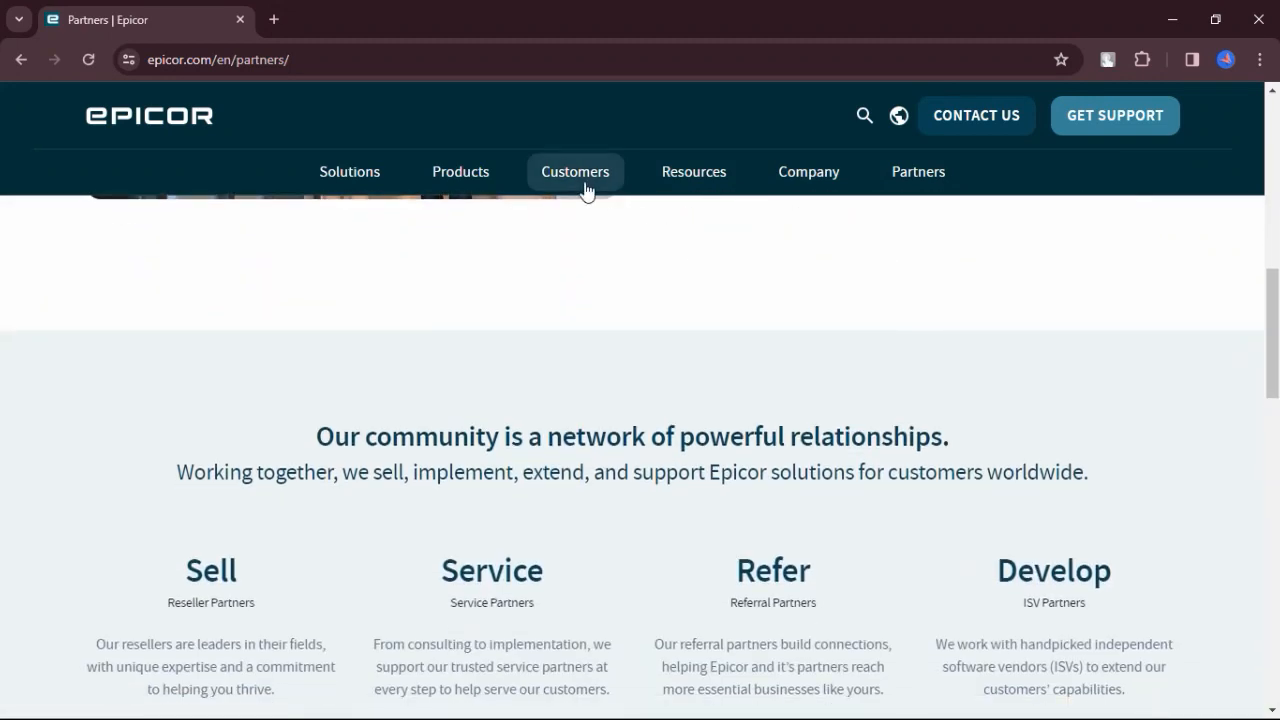
Go to the Customers page, scroll past support, learning, services and success stories to the footer, then head to Products.
{"action": "left_click", "coordinate": [576, 172]}
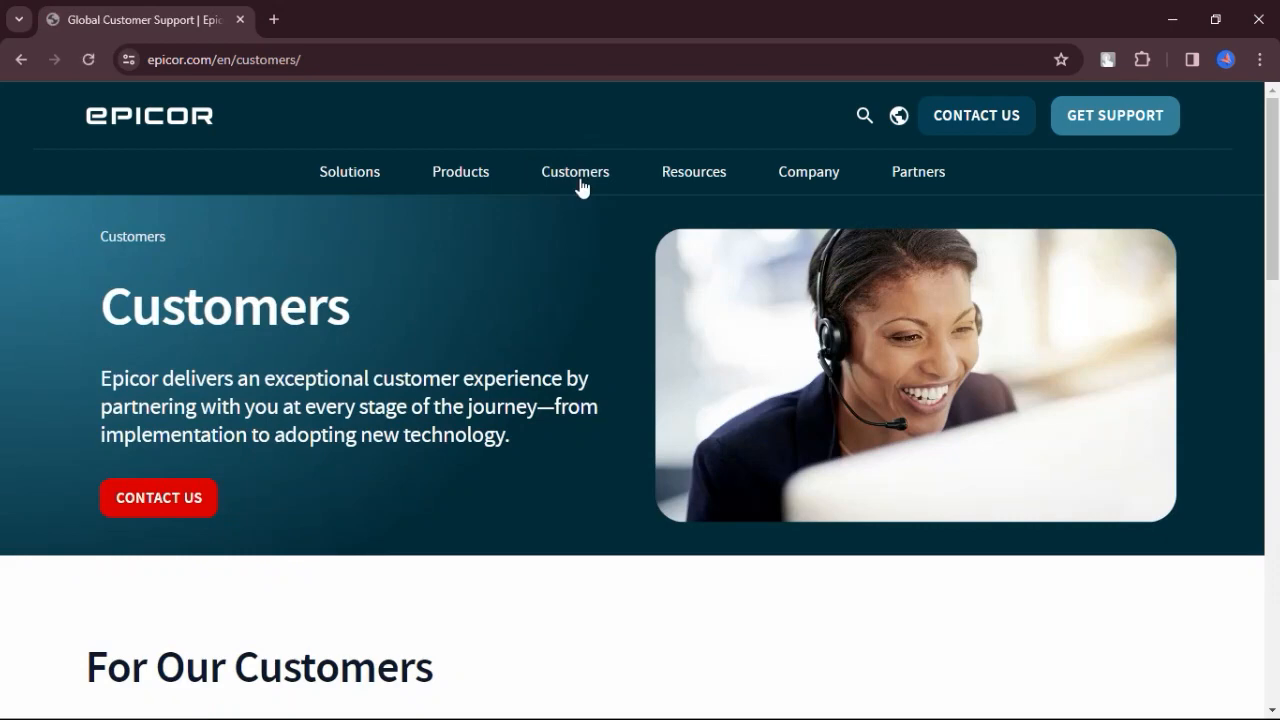
{"action": "scroll", "scroll_direction": "down", "scroll_amount": 3}
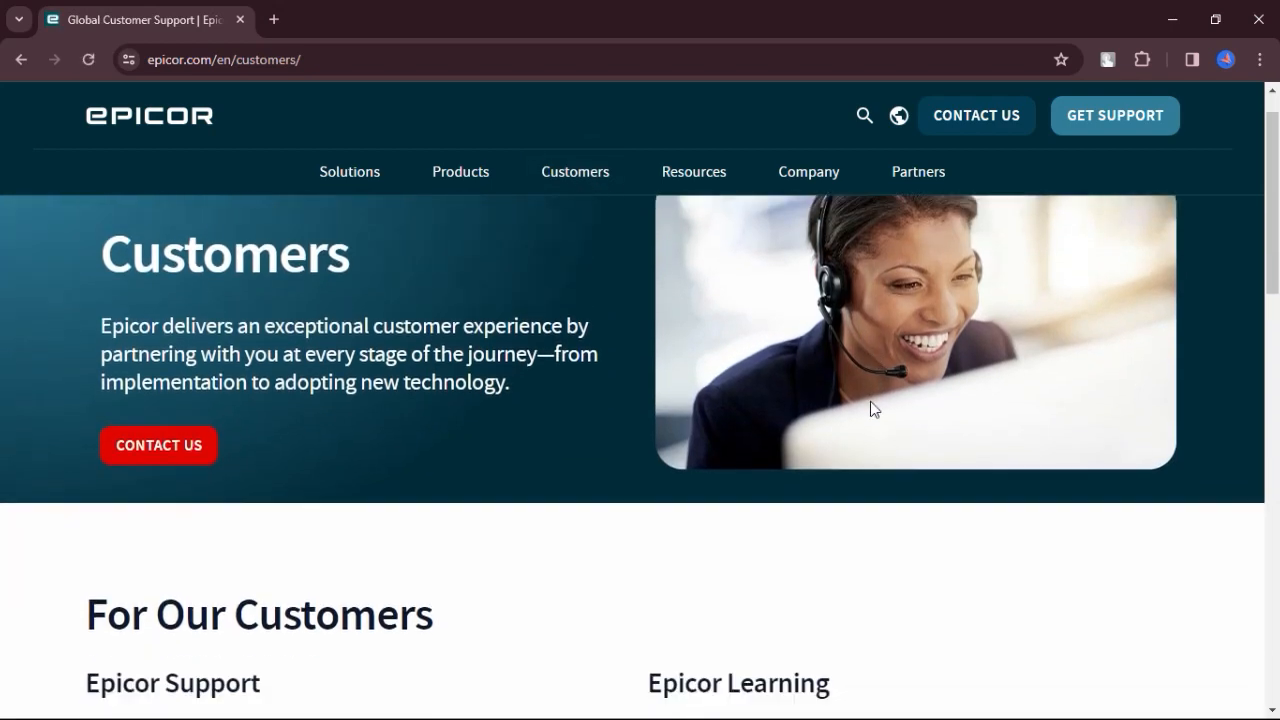
{"action": "scroll", "scroll_direction": "down", "scroll_amount": 3}
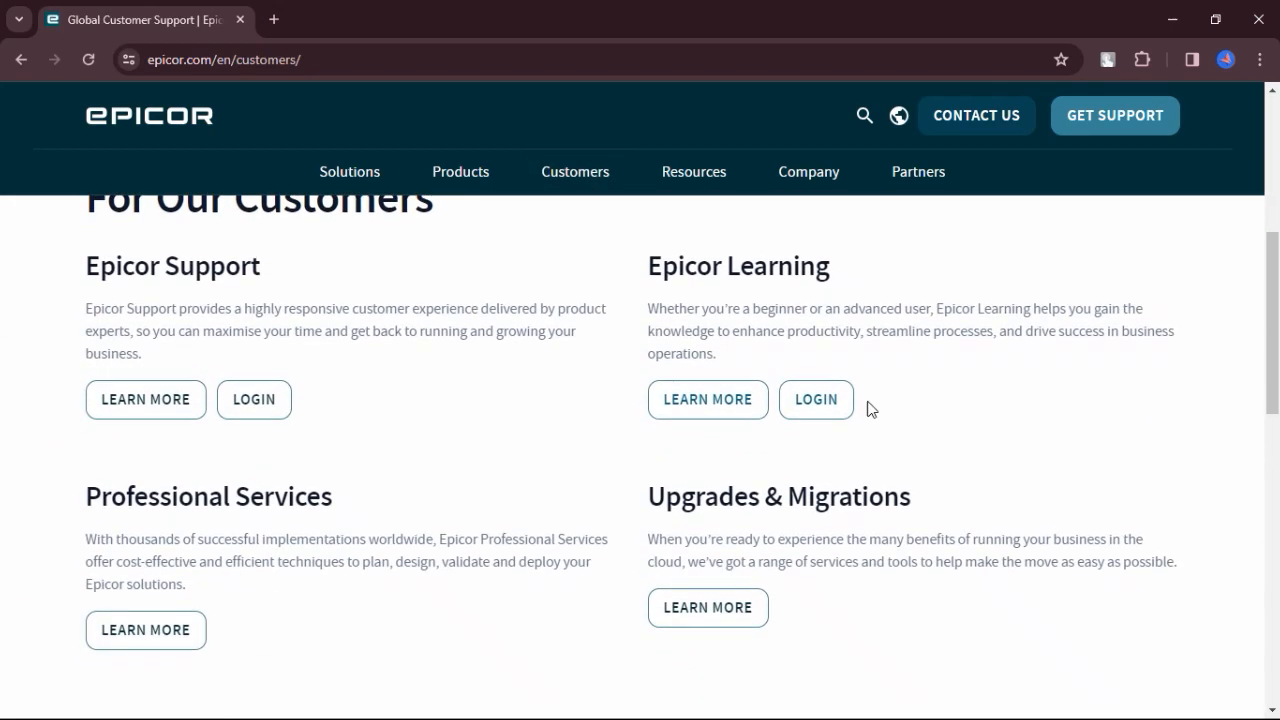
{"action": "scroll", "scroll_direction": "down", "scroll_amount": 3}
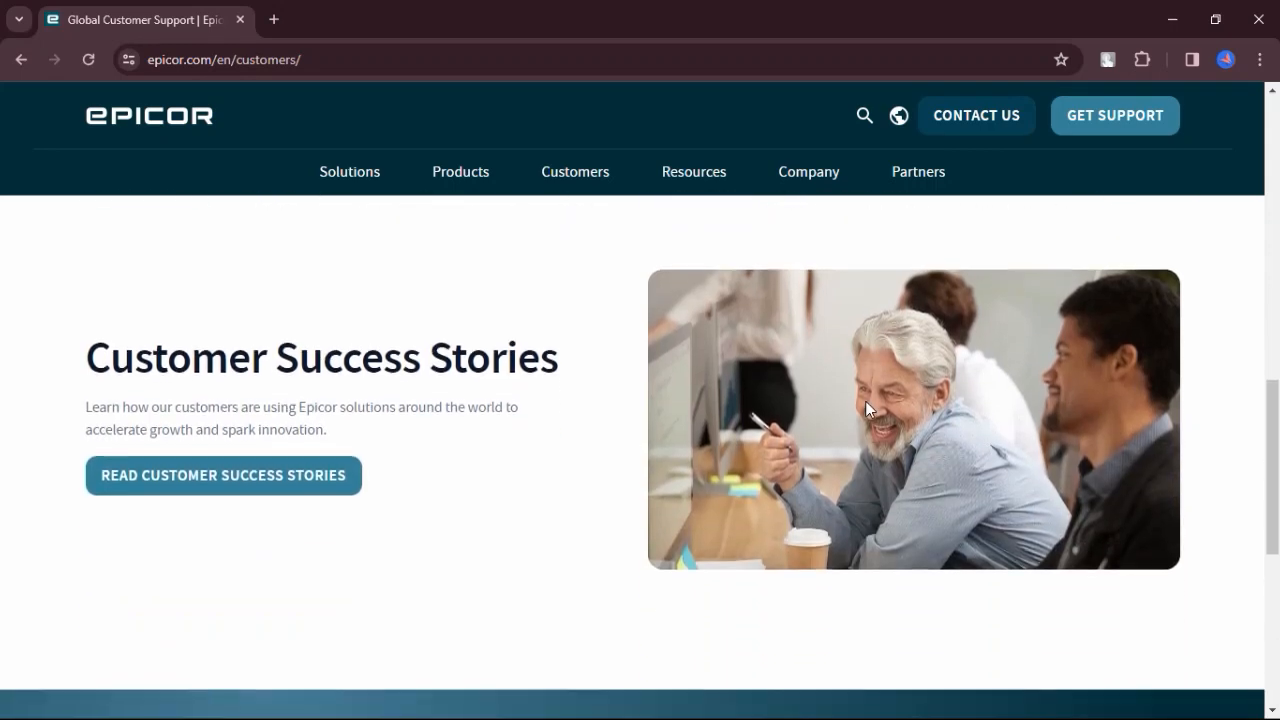
{"action": "scroll", "scroll_direction": "down", "scroll_amount": 3}
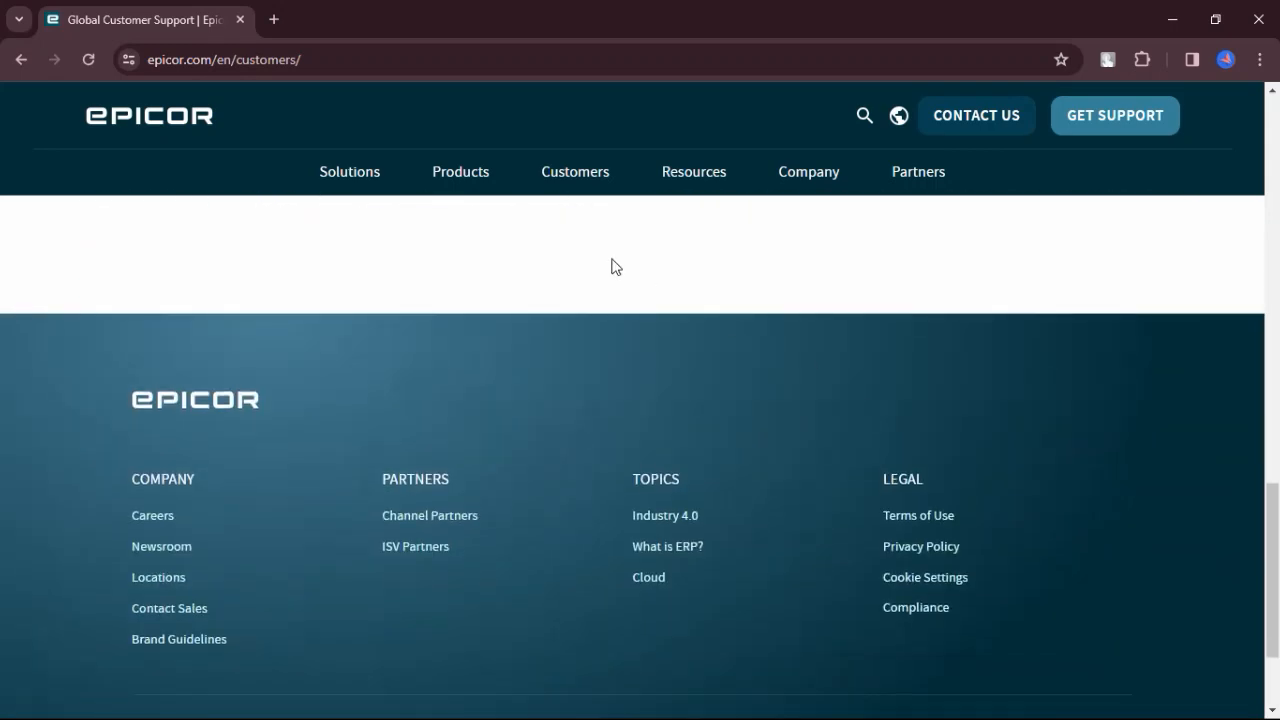
{"action": "left_click", "coordinate": [348, 172]}
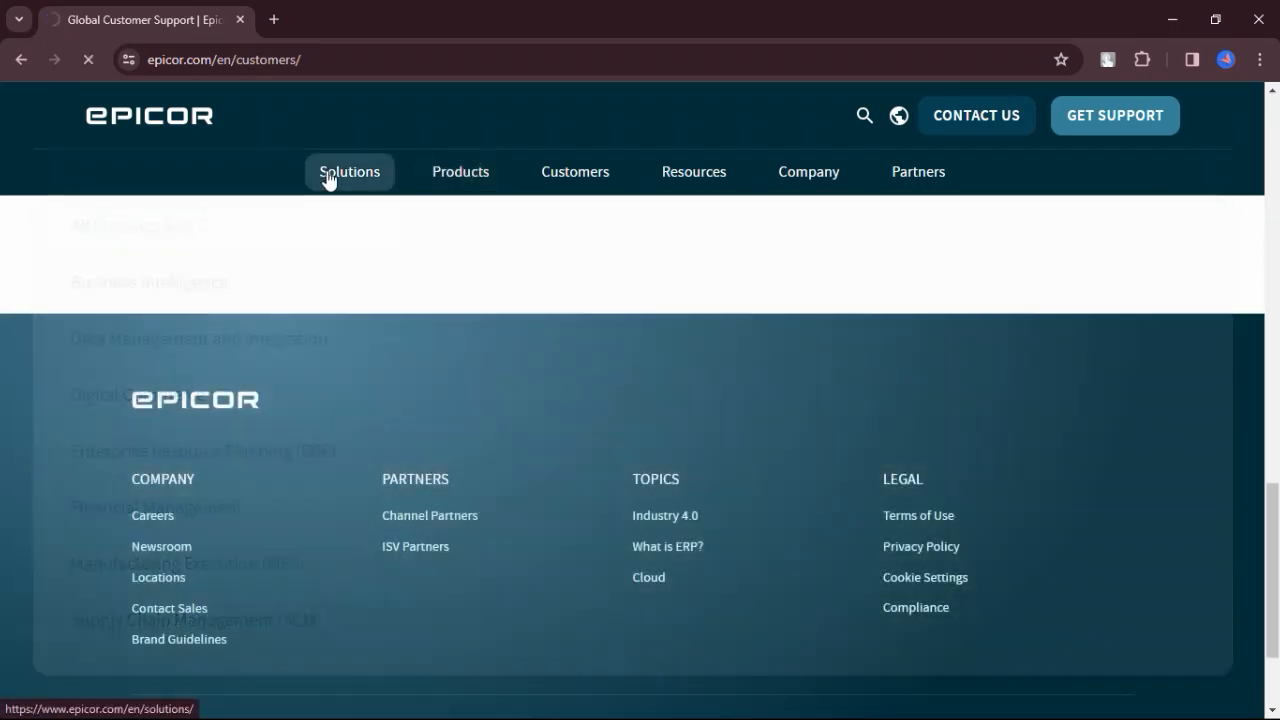
Browse the Products page's product categories from the navigation bar down to the footer chat prompt.
{"action": "left_click", "coordinate": [460, 172]}
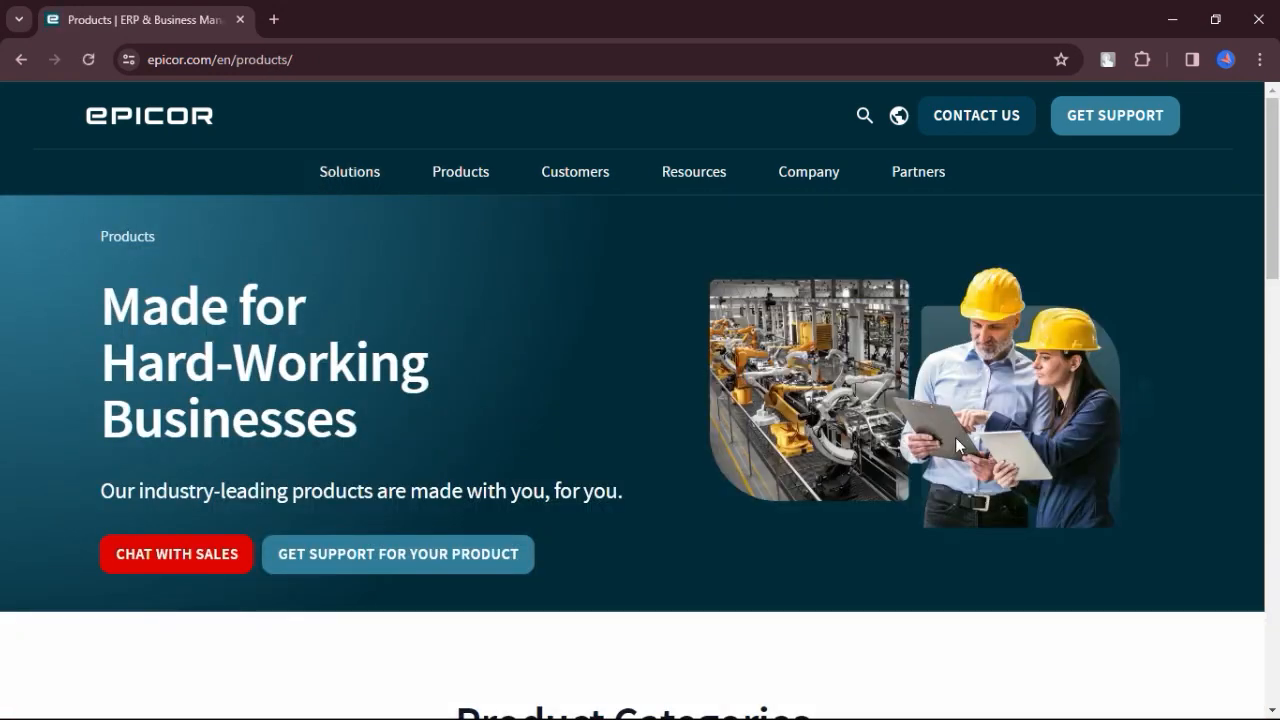
{"action": "scroll", "scroll_direction": "down", "scroll_amount": 3}
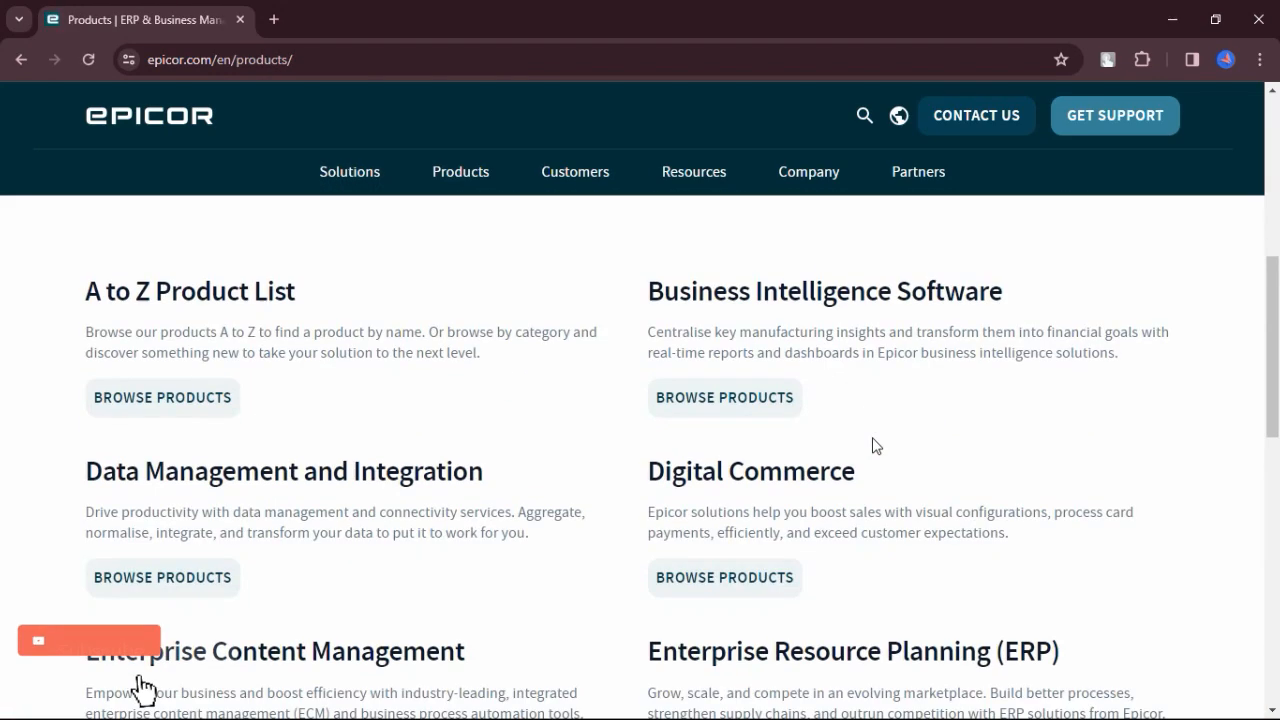
{"action": "scroll", "scroll_direction": "down", "scroll_amount": 3}
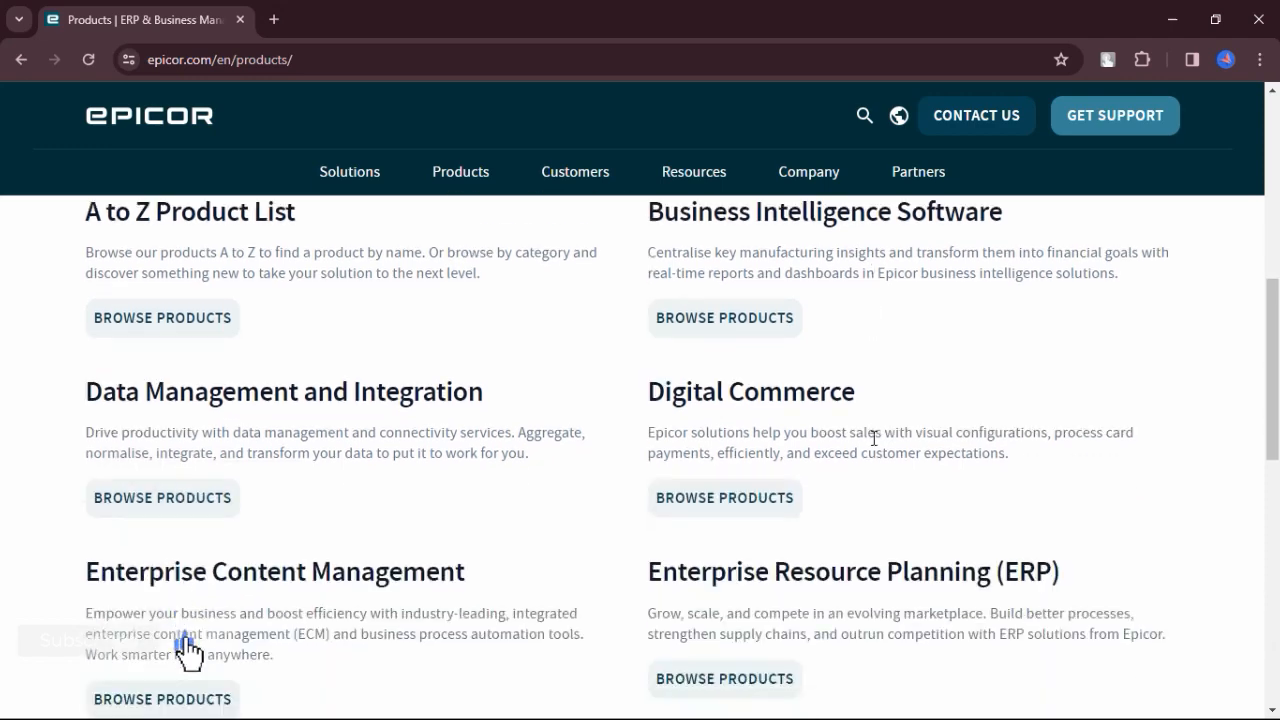
{"action": "scroll", "scroll_direction": "down", "scroll_amount": 3}
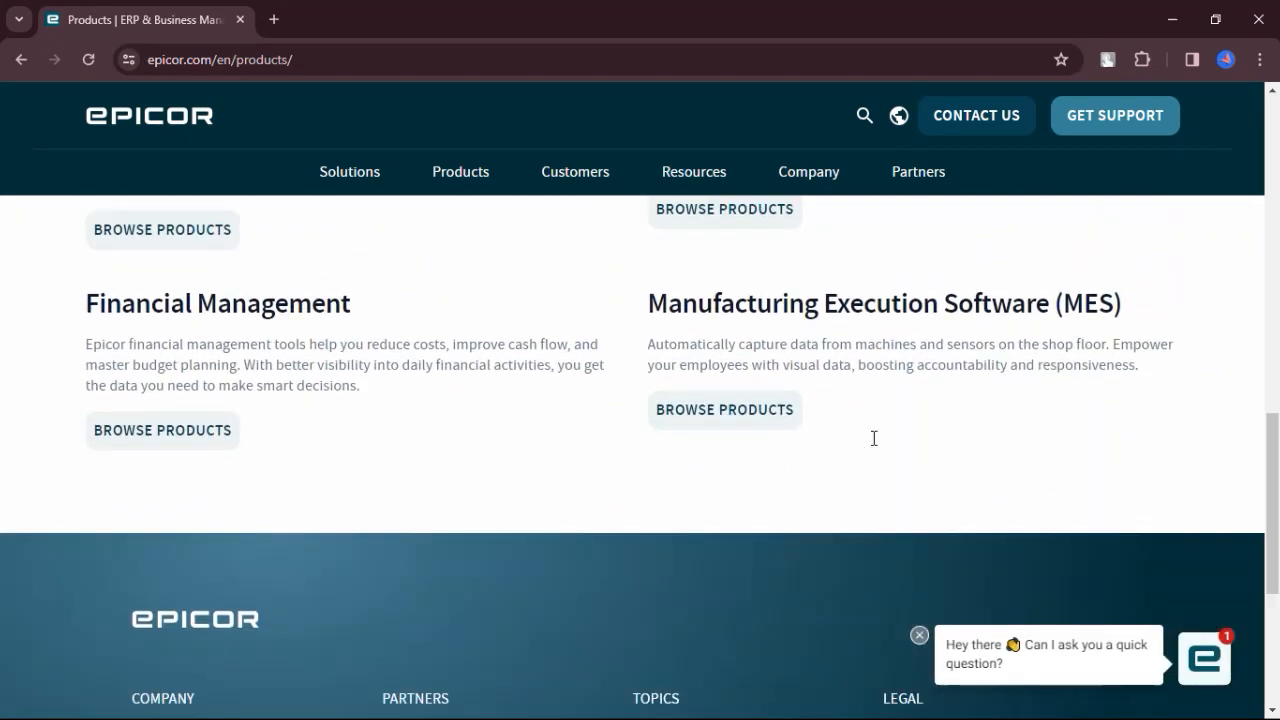
{"action": "scroll", "scroll_direction": "down", "scroll_amount": 3}
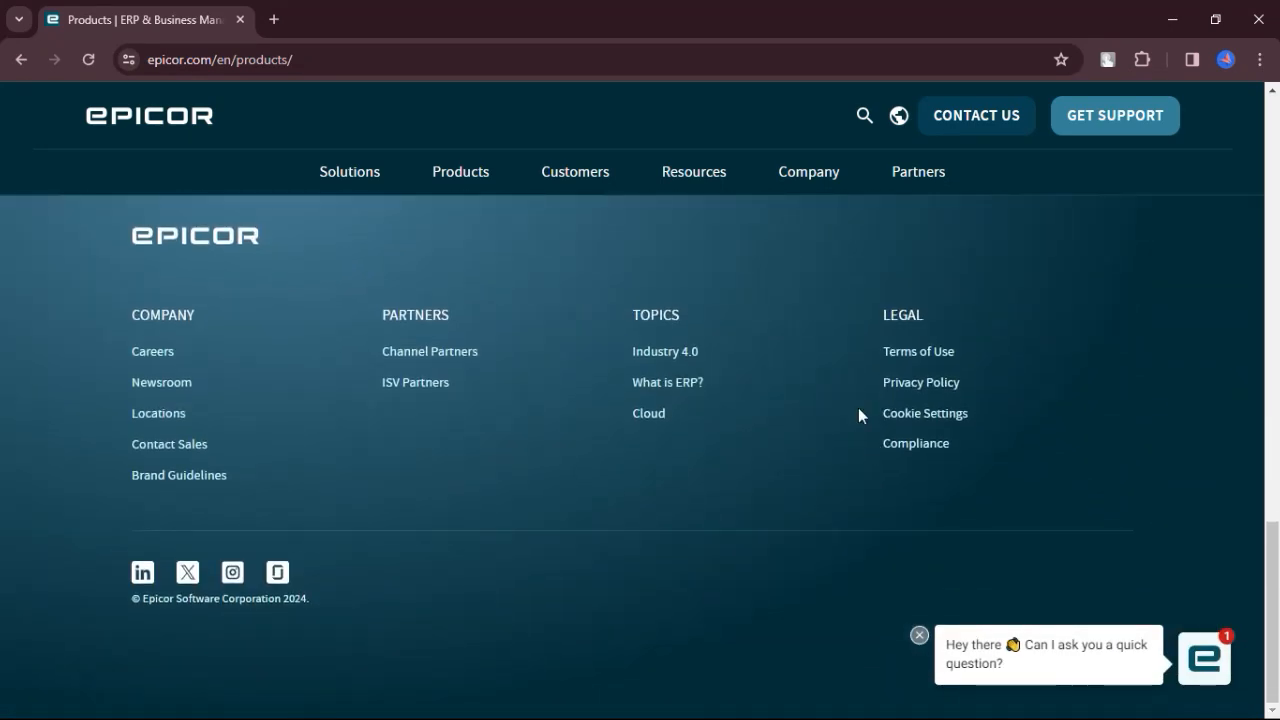